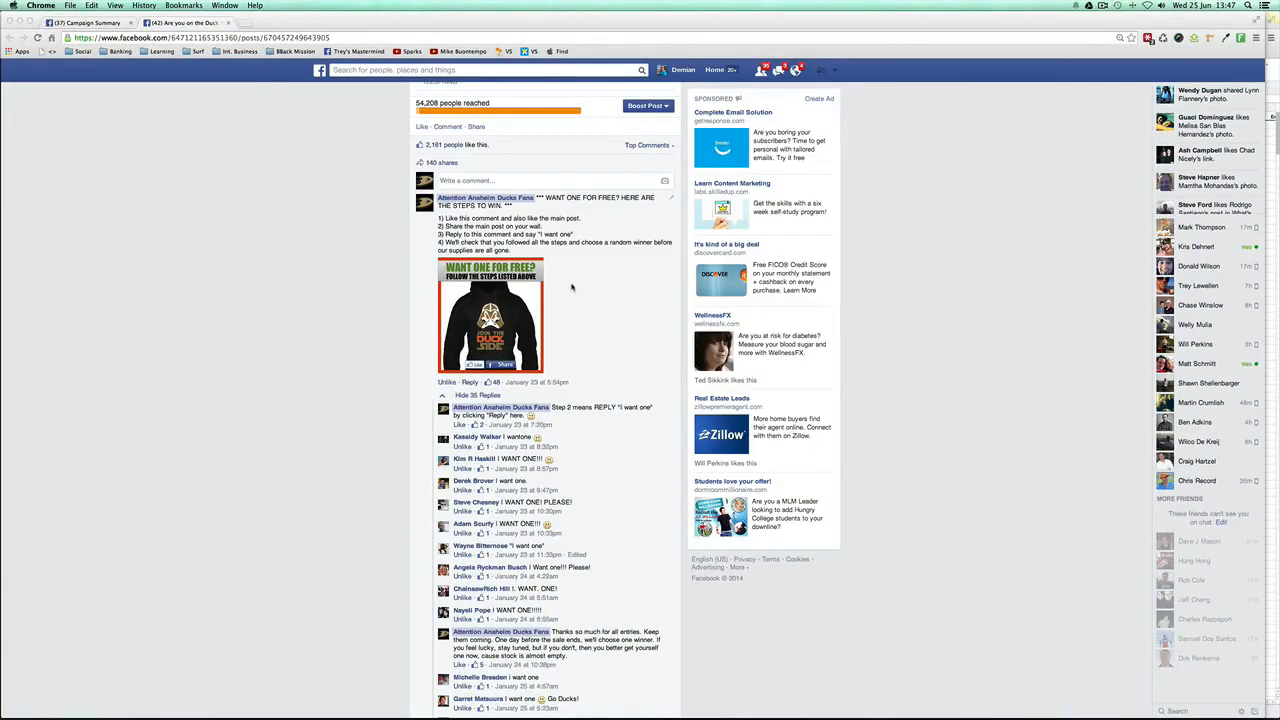
mouse_move(400, 348)
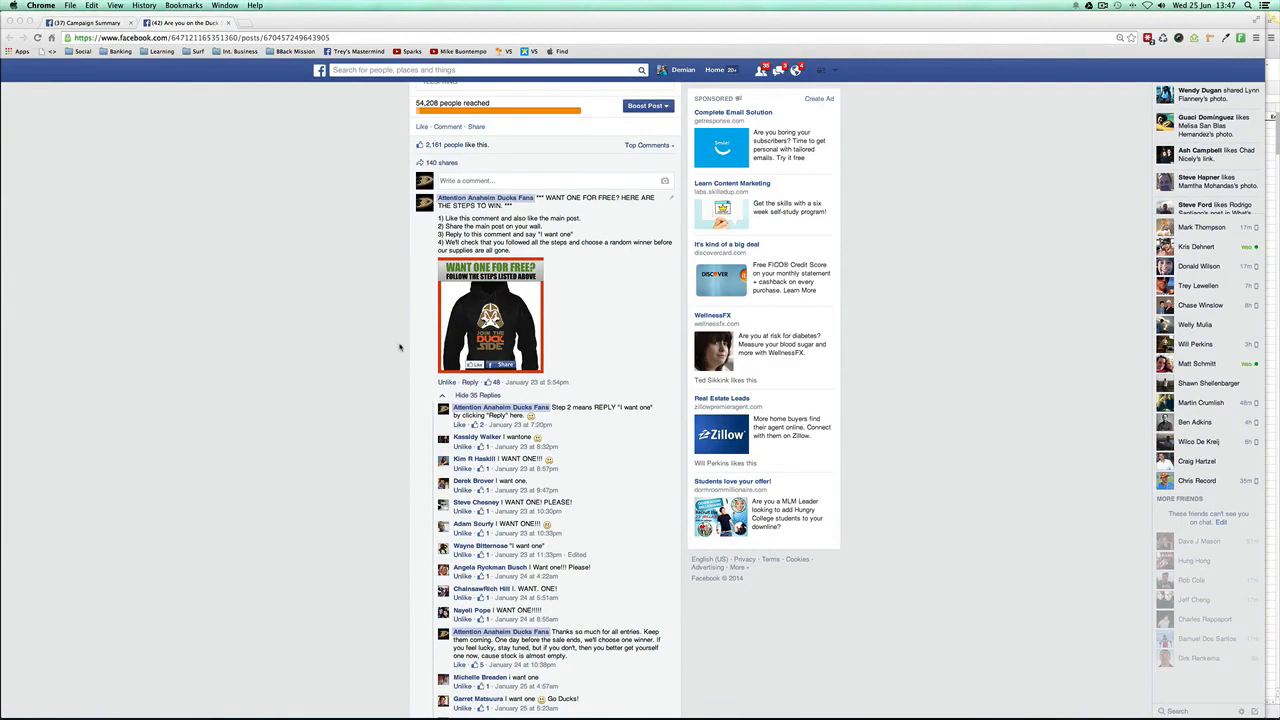
mouse_move(394, 348)
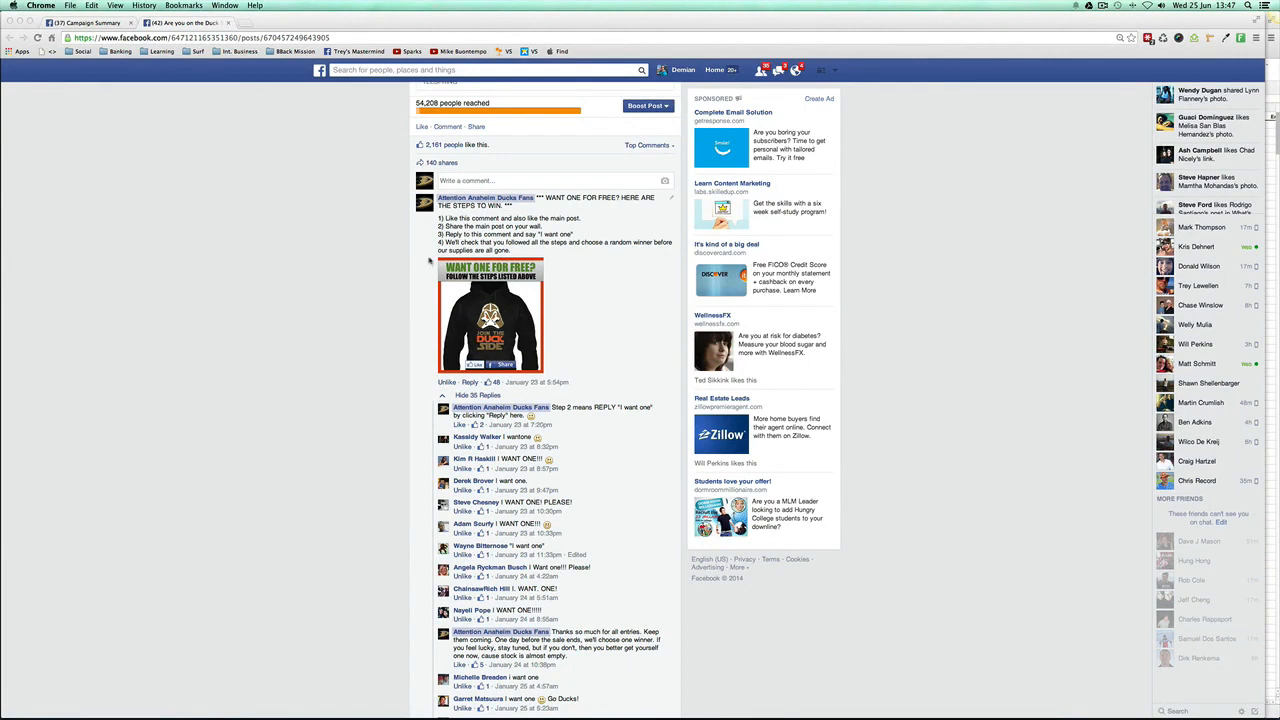
mouse_move(462, 234)
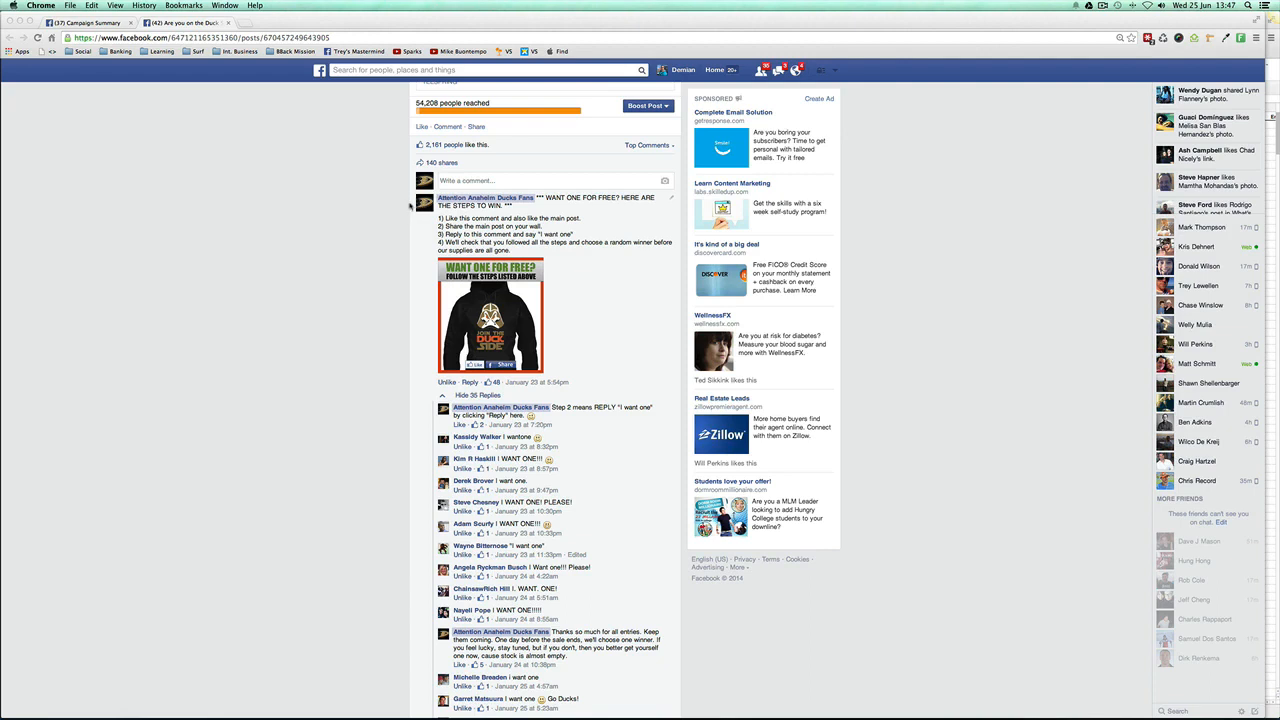
mouse_move(406, 218)
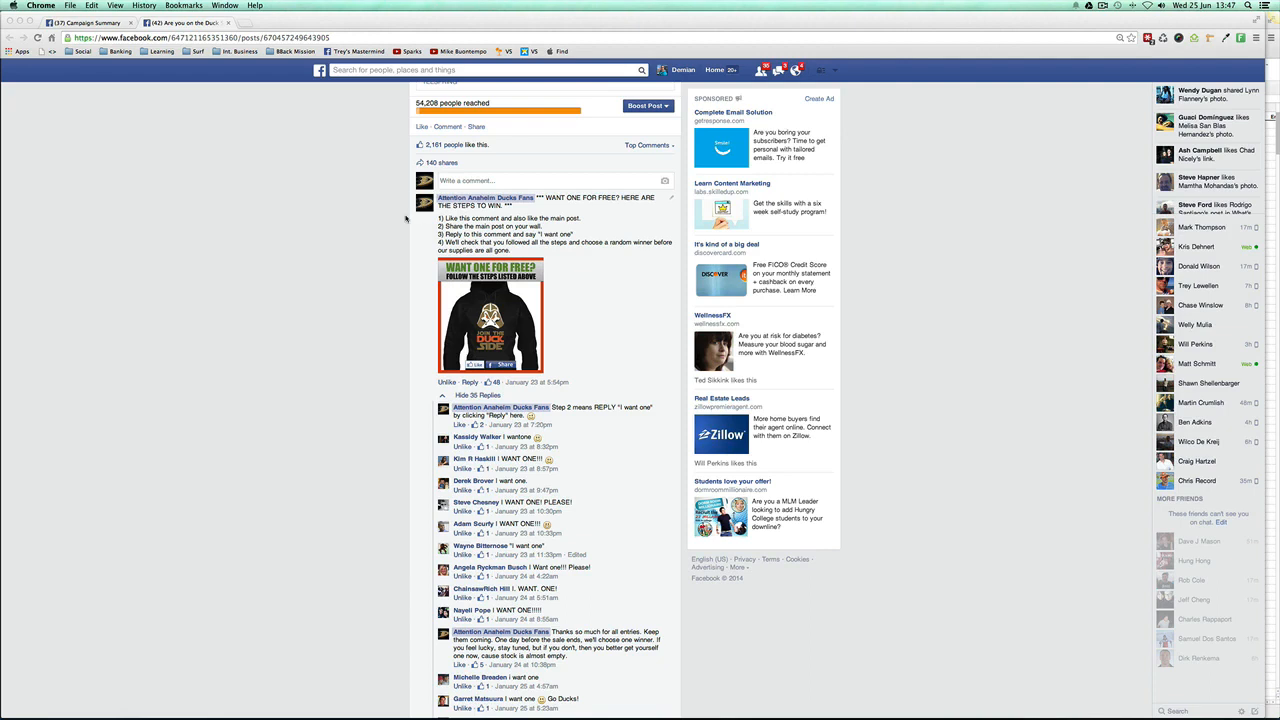
- Scroll through the hoodie post down to the page's contest instructions comment
scroll(down, 3)
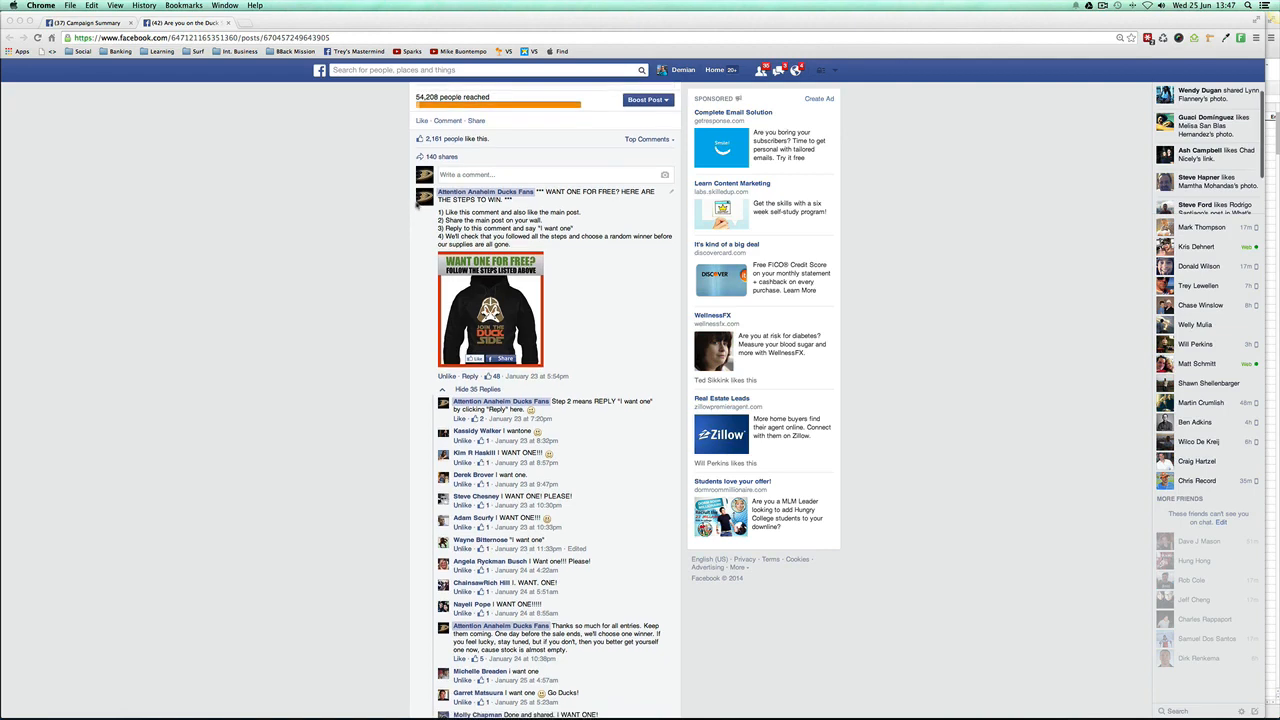
mouse_move(428, 240)
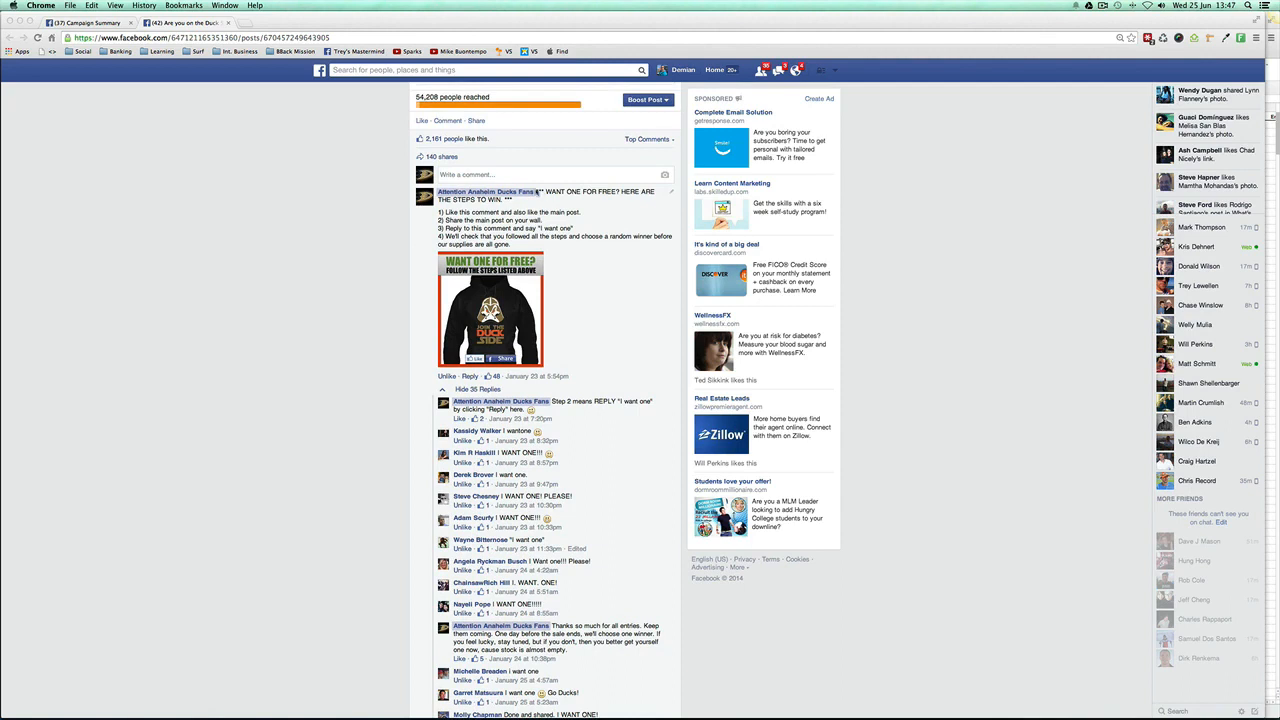
mouse_move(368, 224)
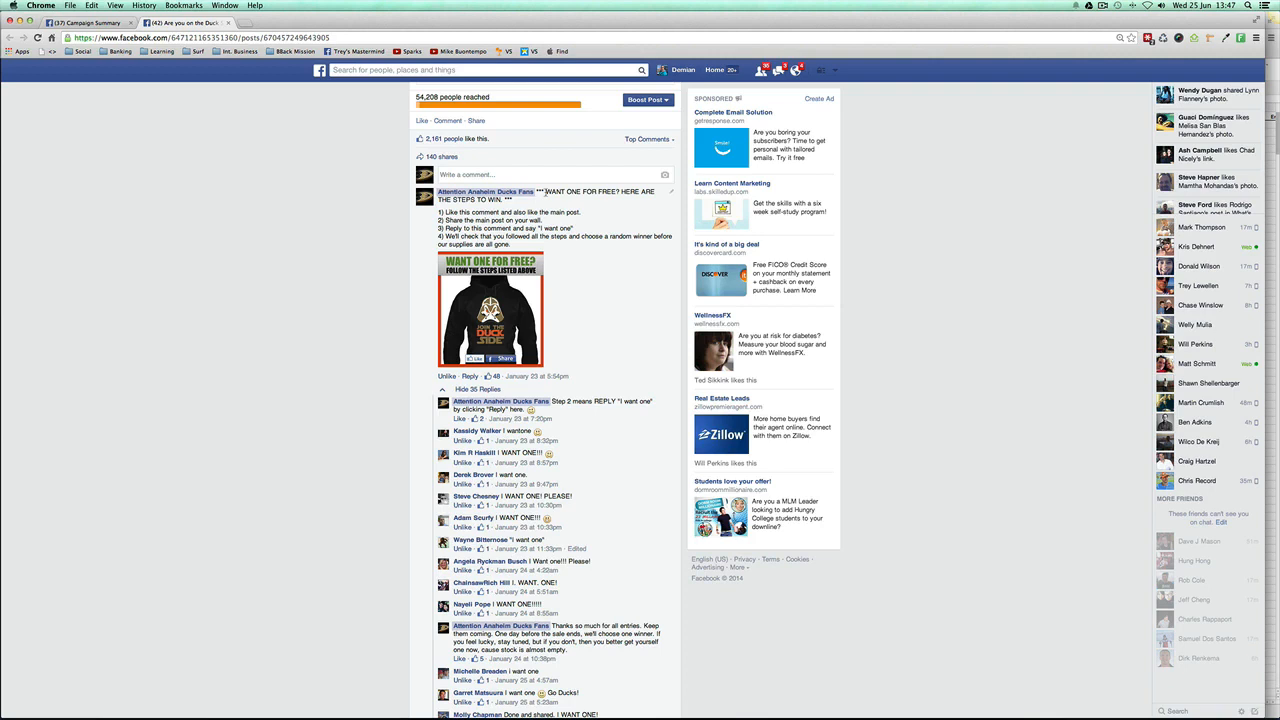
mouse_move(484, 192)
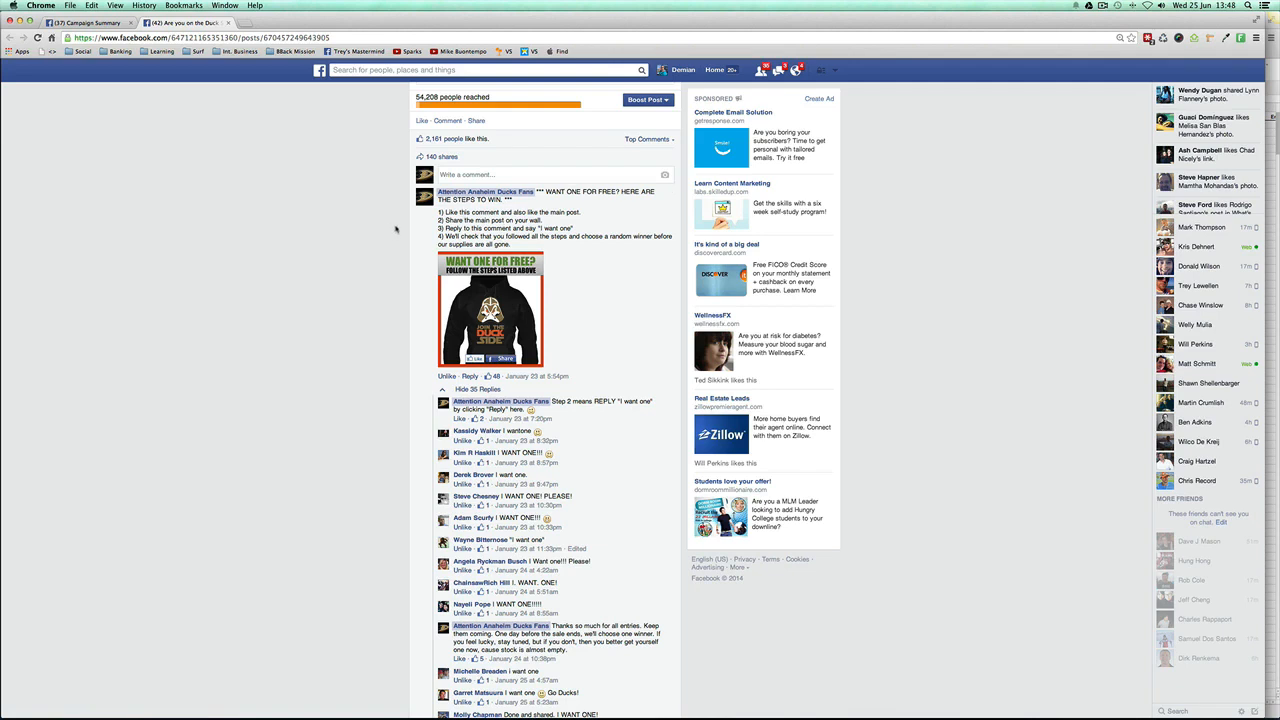
mouse_move(420, 222)
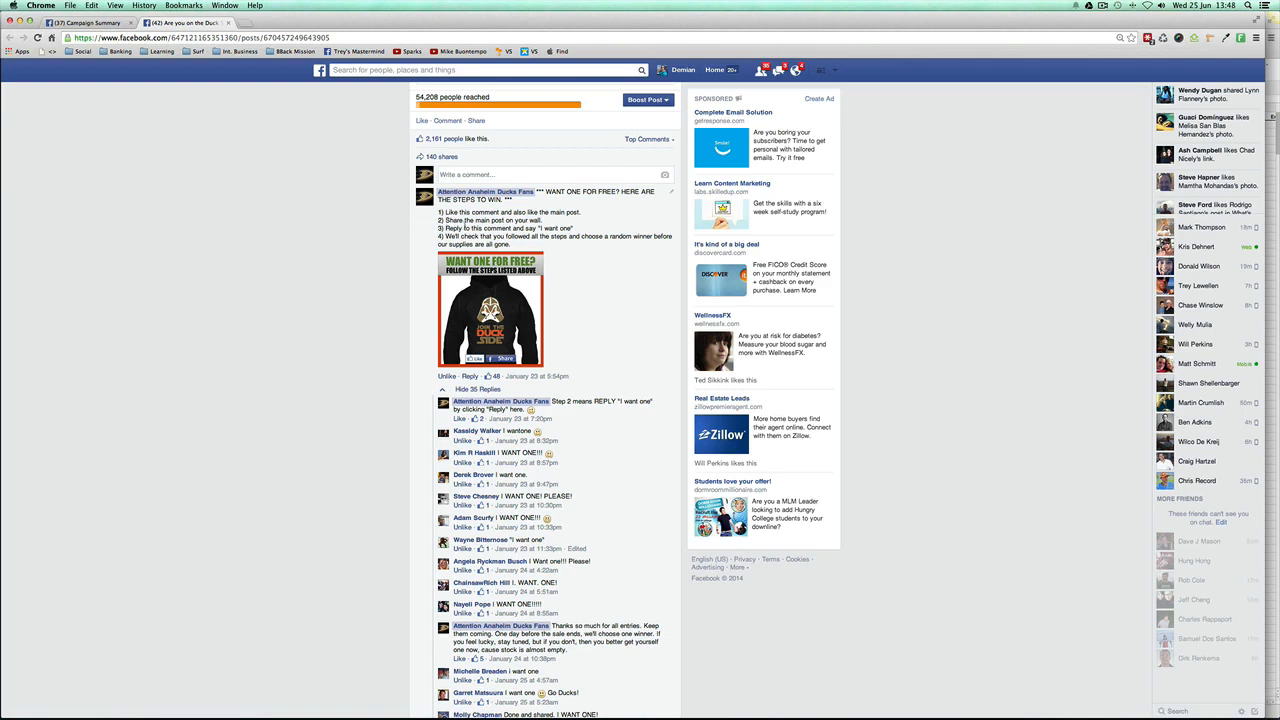
mouse_move(390, 270)
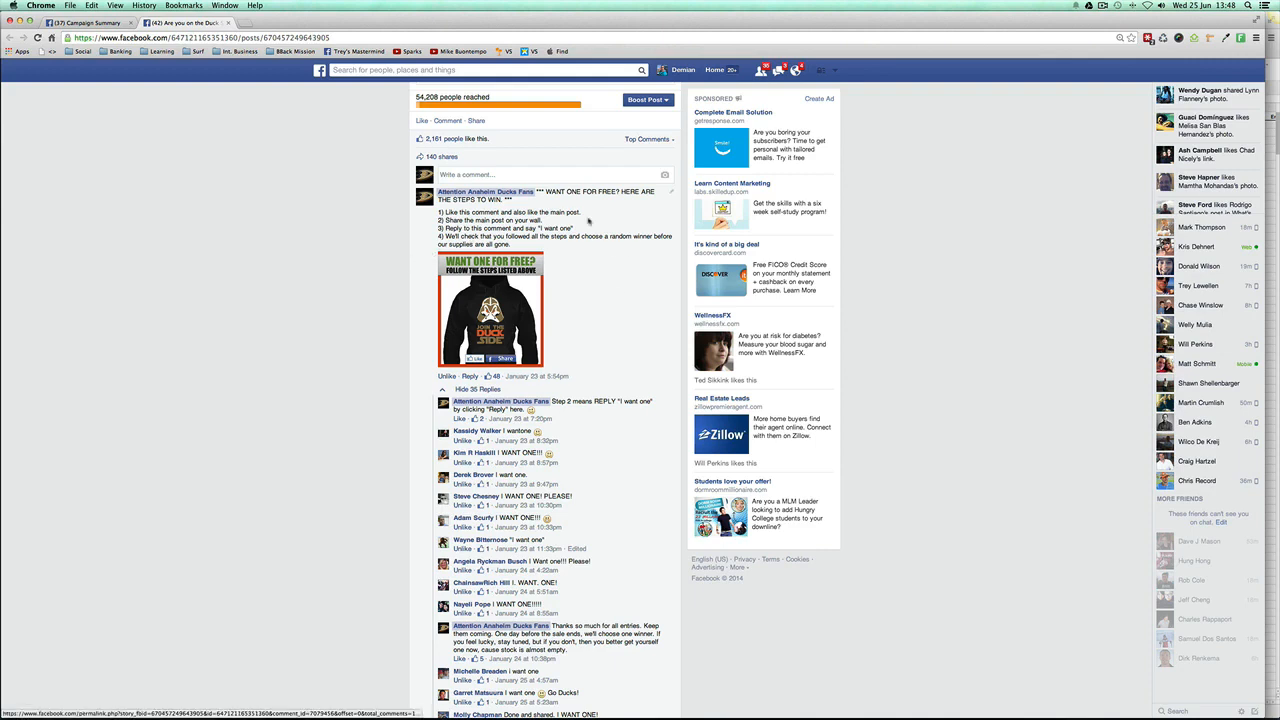
mouse_move(376, 292)
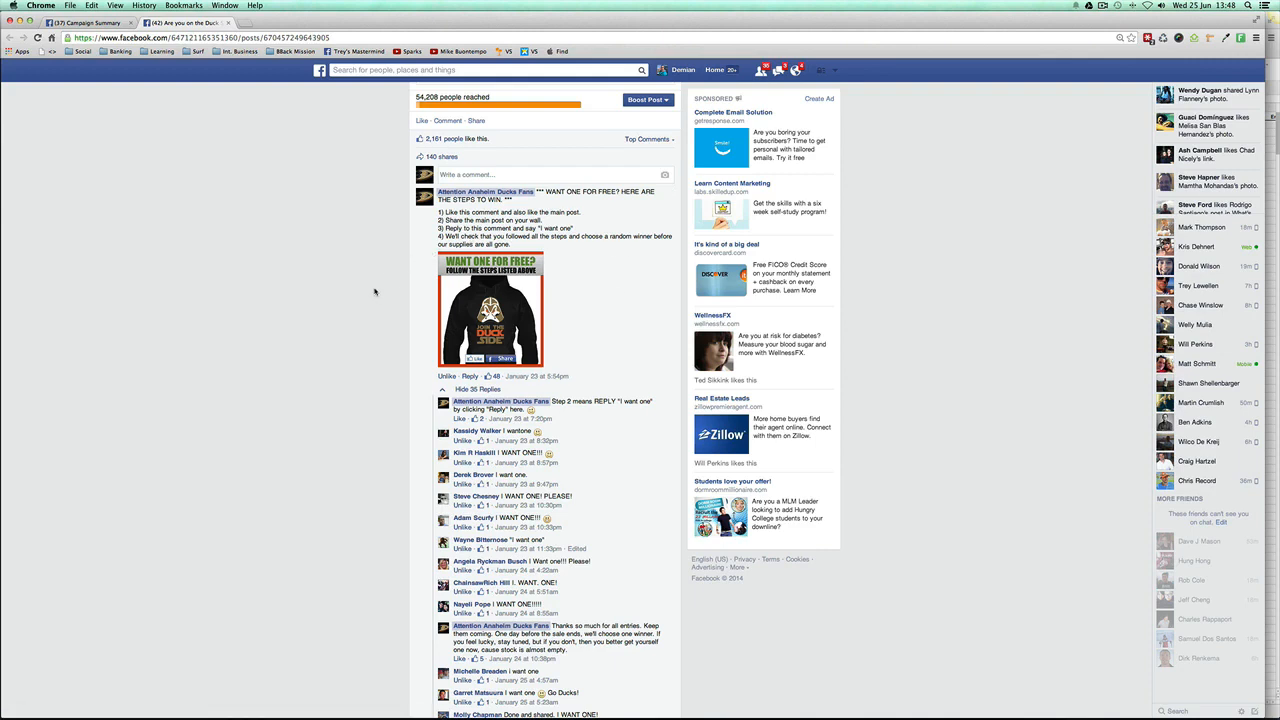
mouse_move(440, 324)
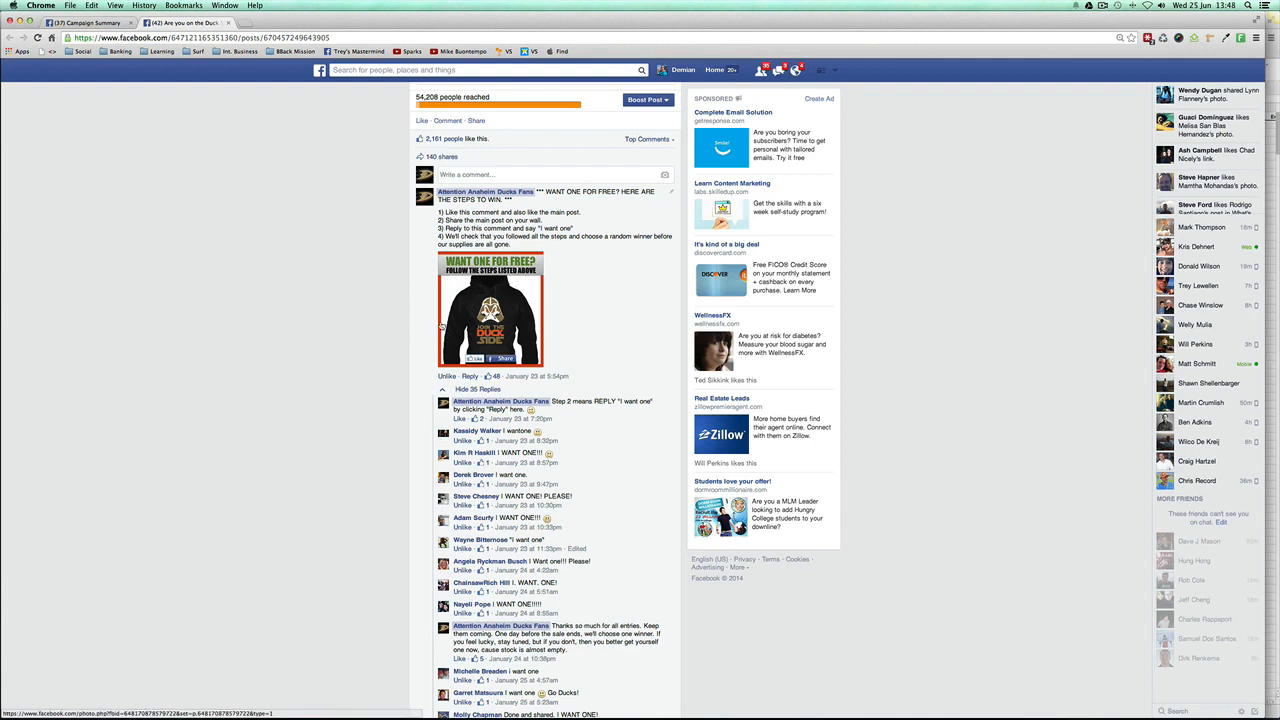
mouse_move(372, 322)
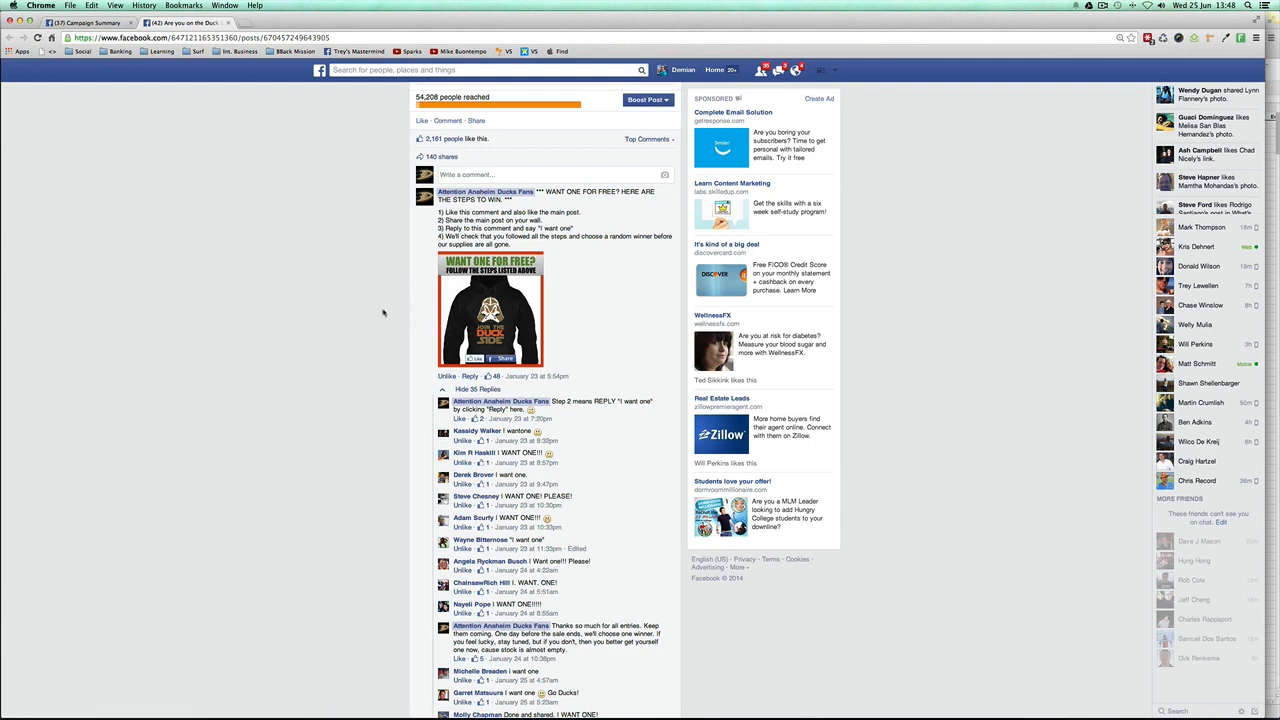
mouse_move(388, 314)
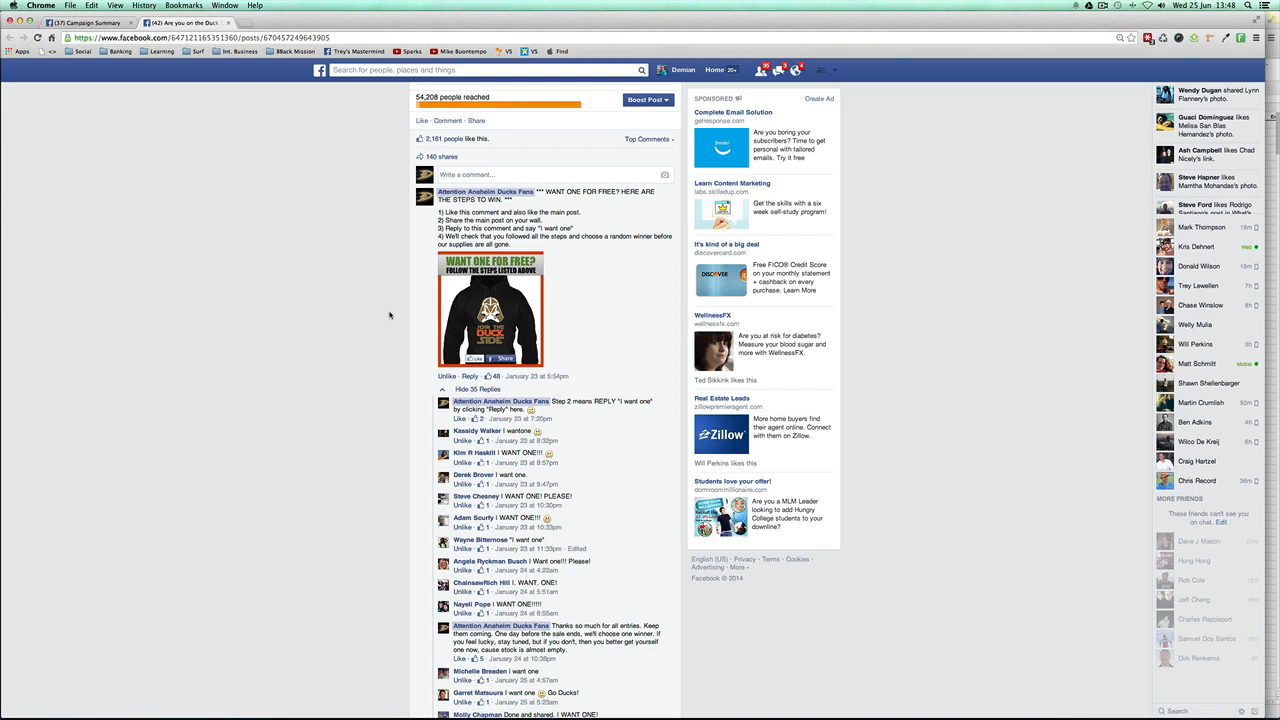
mouse_move(420, 280)
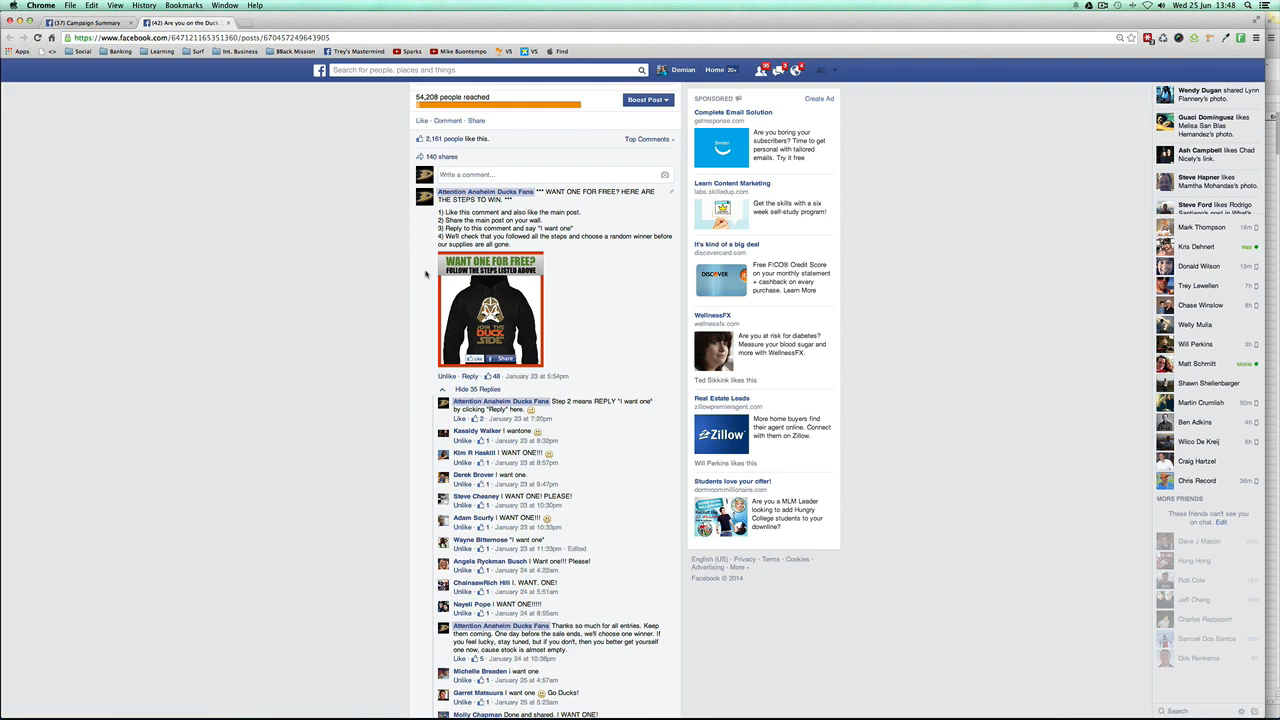
mouse_move(522, 344)
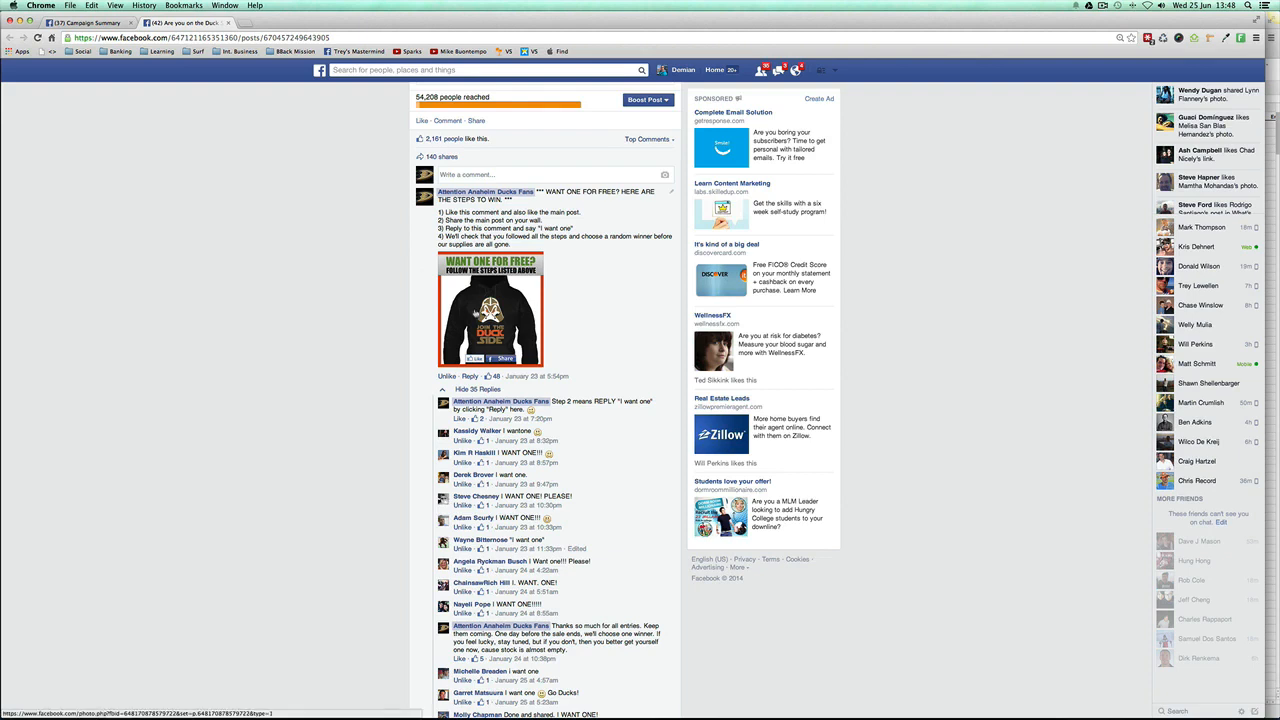
mouse_move(424, 280)
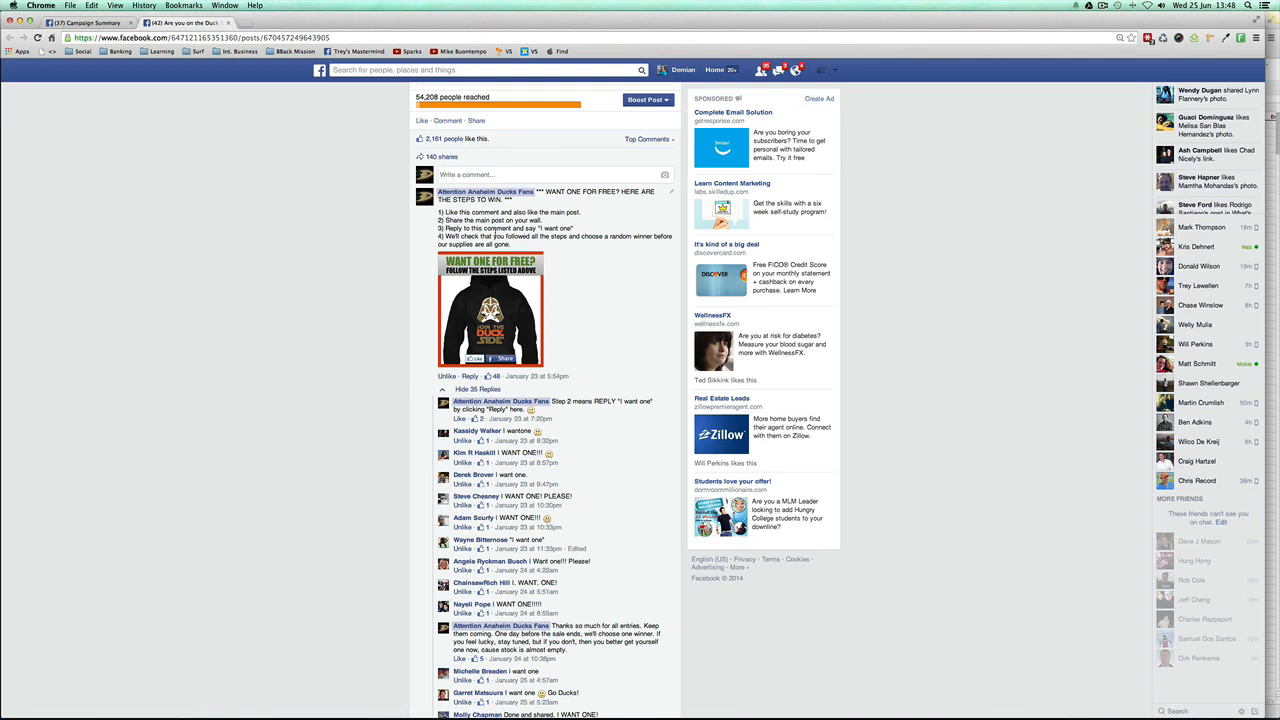
mouse_move(456, 210)
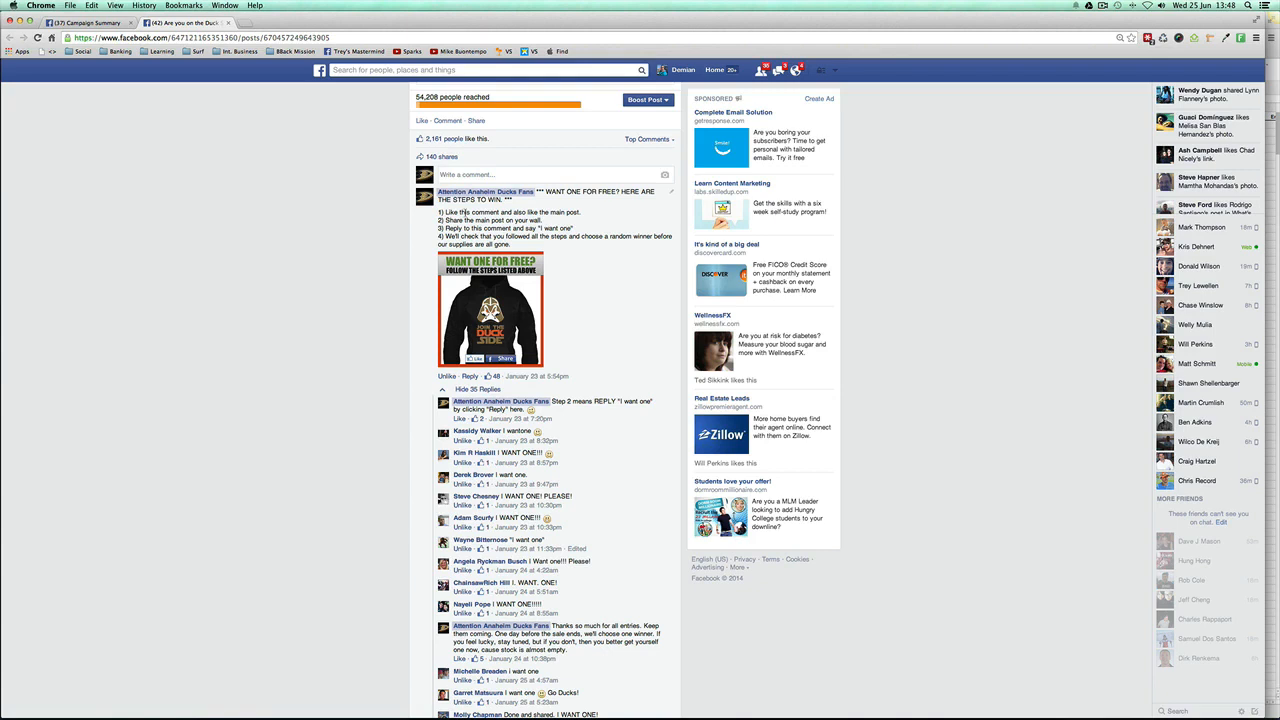
scroll(down, 3)
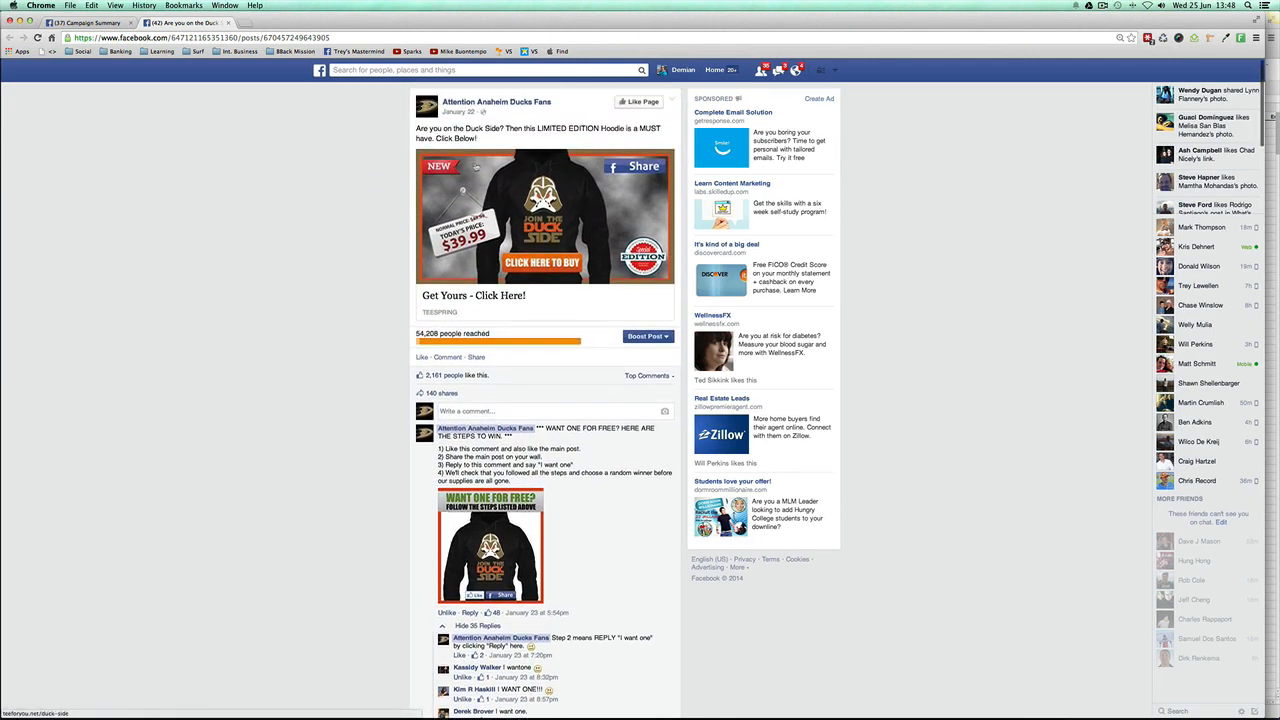
scroll(down, 3)
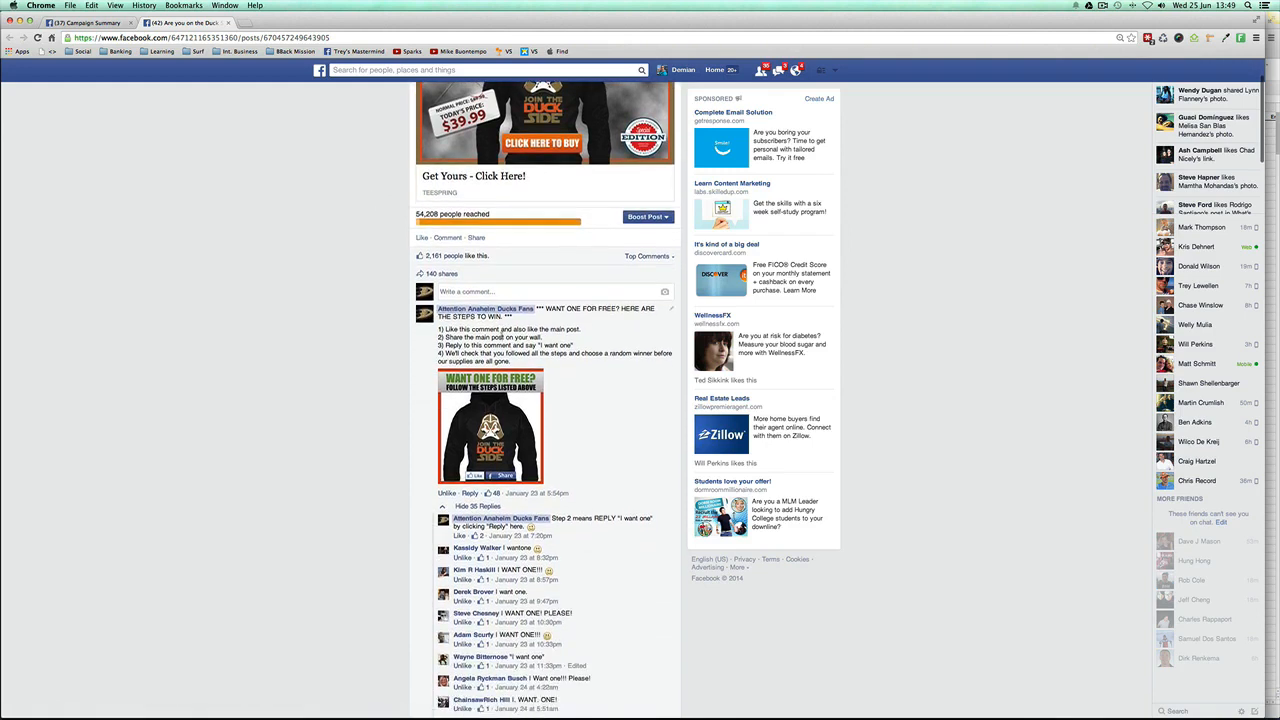
scroll(down, 3)
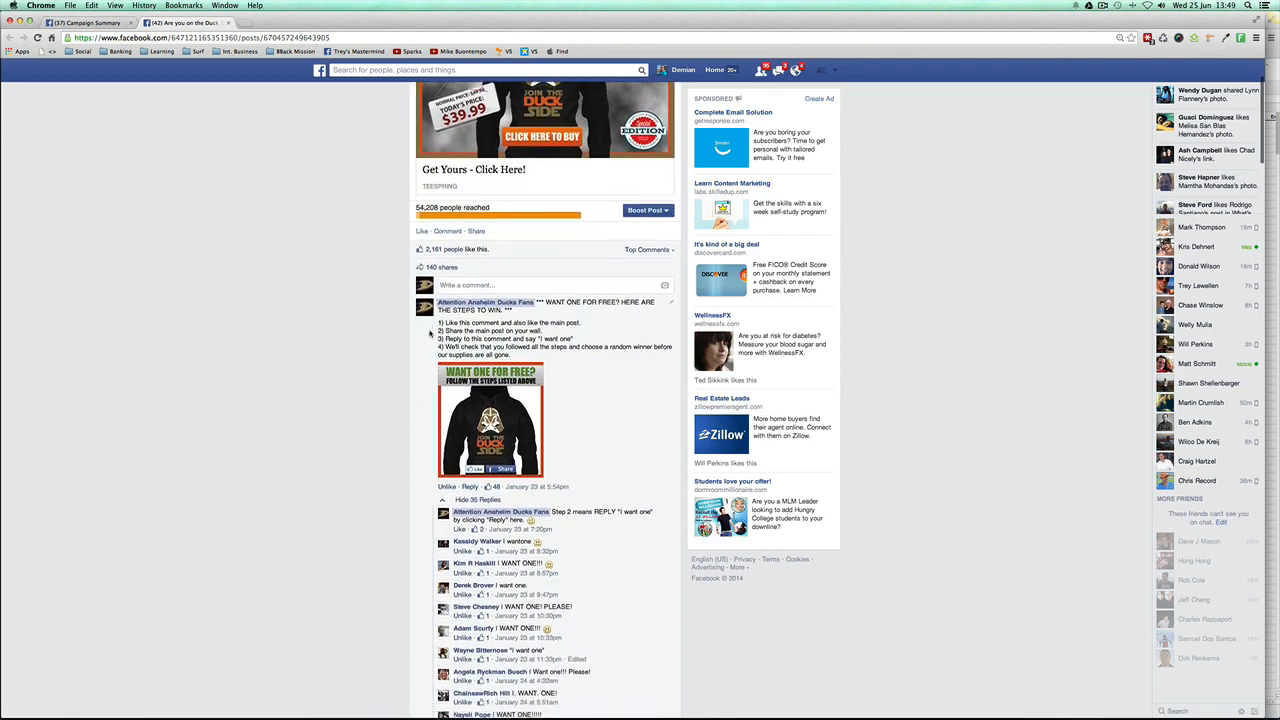
scroll(down, 3)
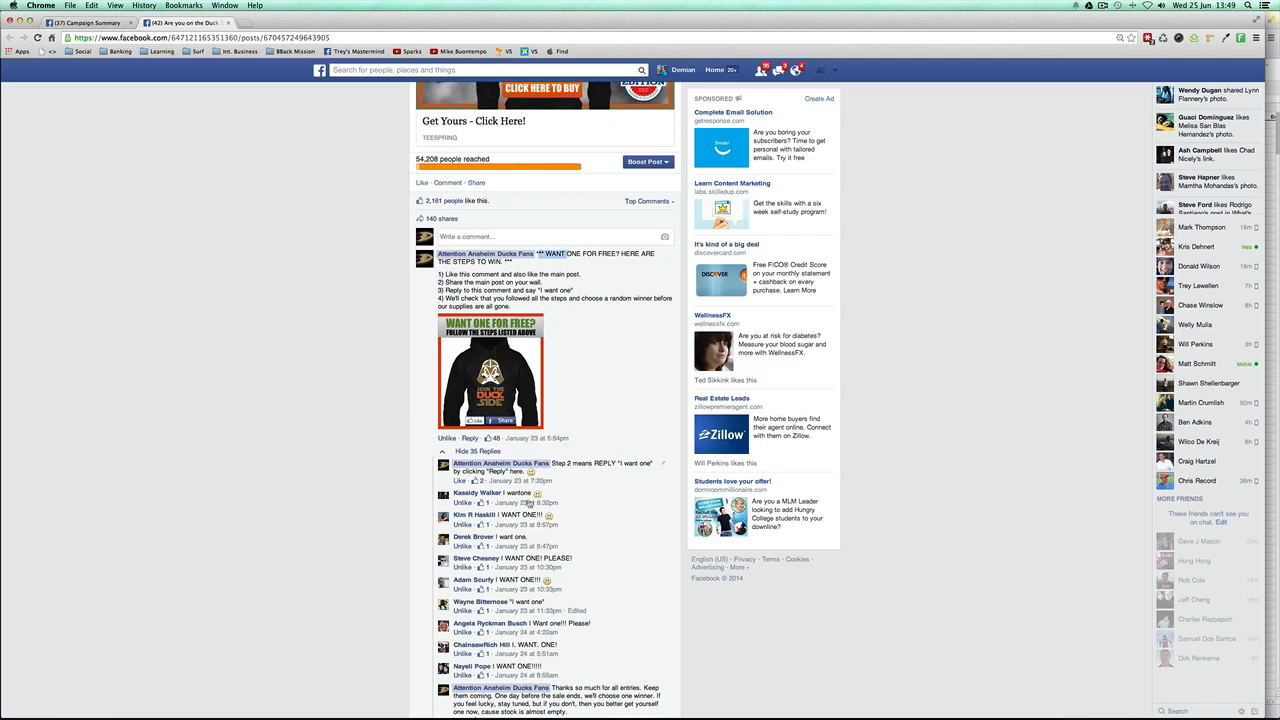
scroll(down, 3)
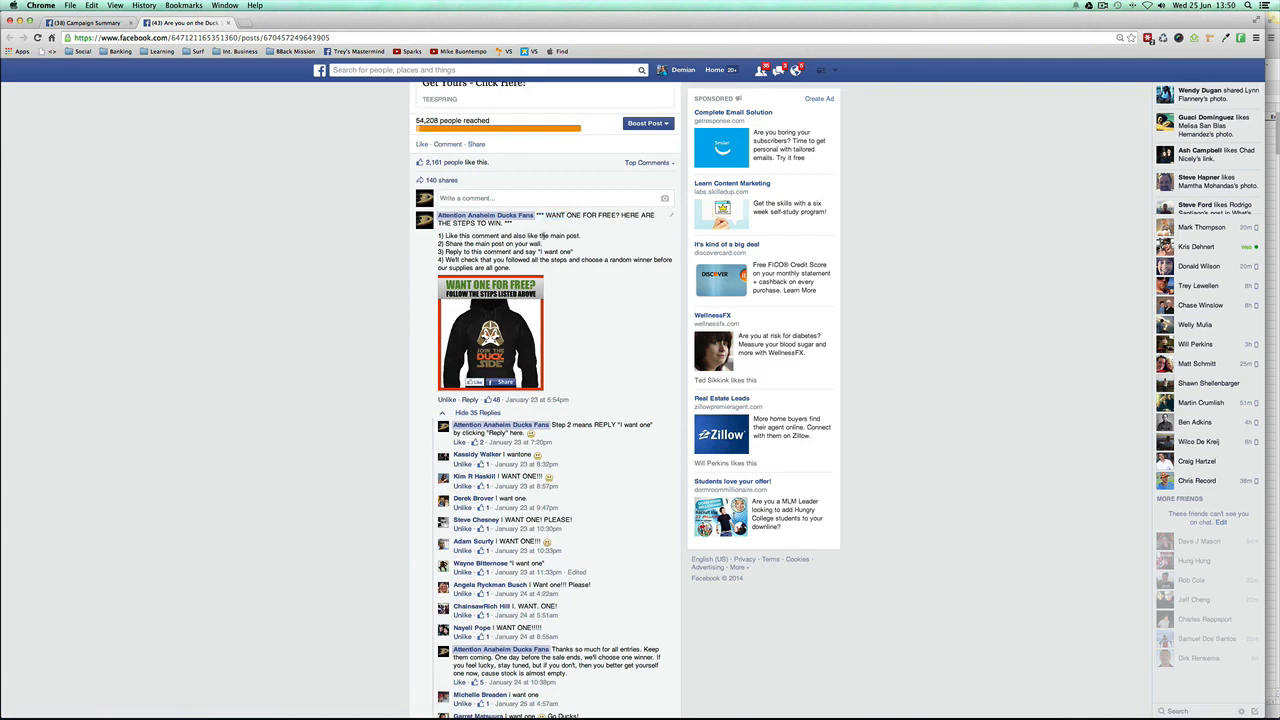
scroll(up, 3)
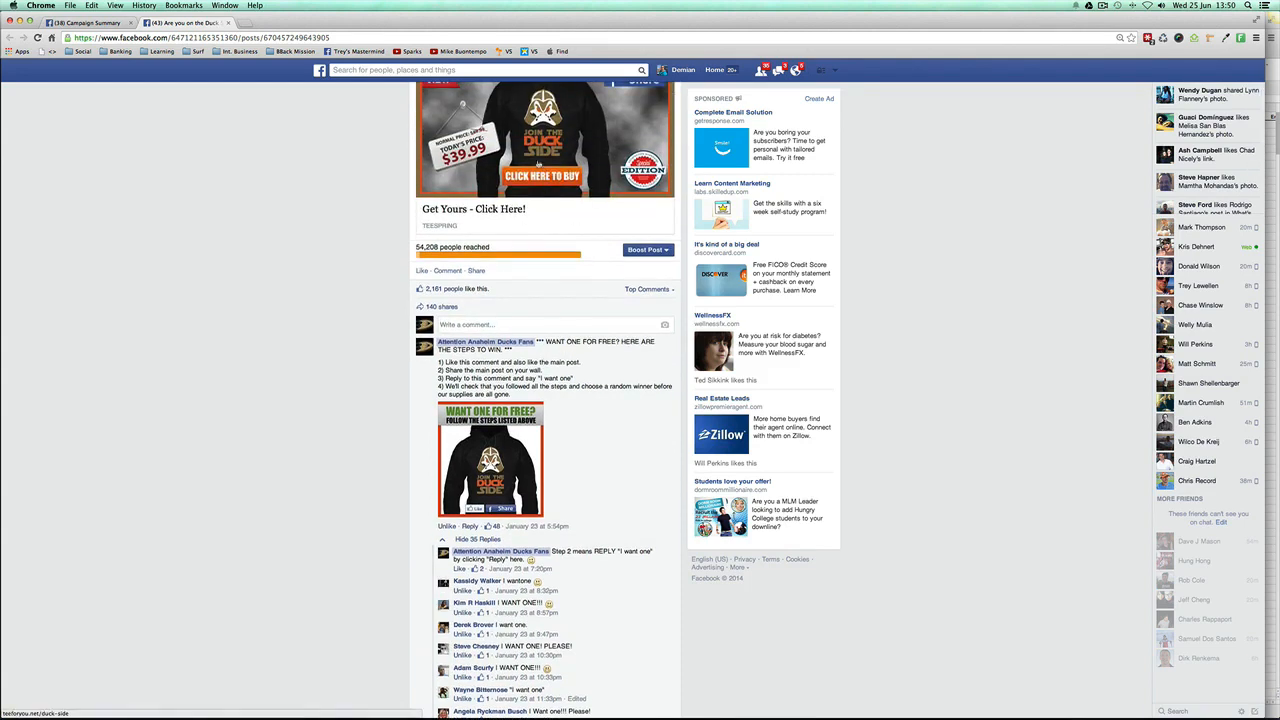
scroll(down, 3)
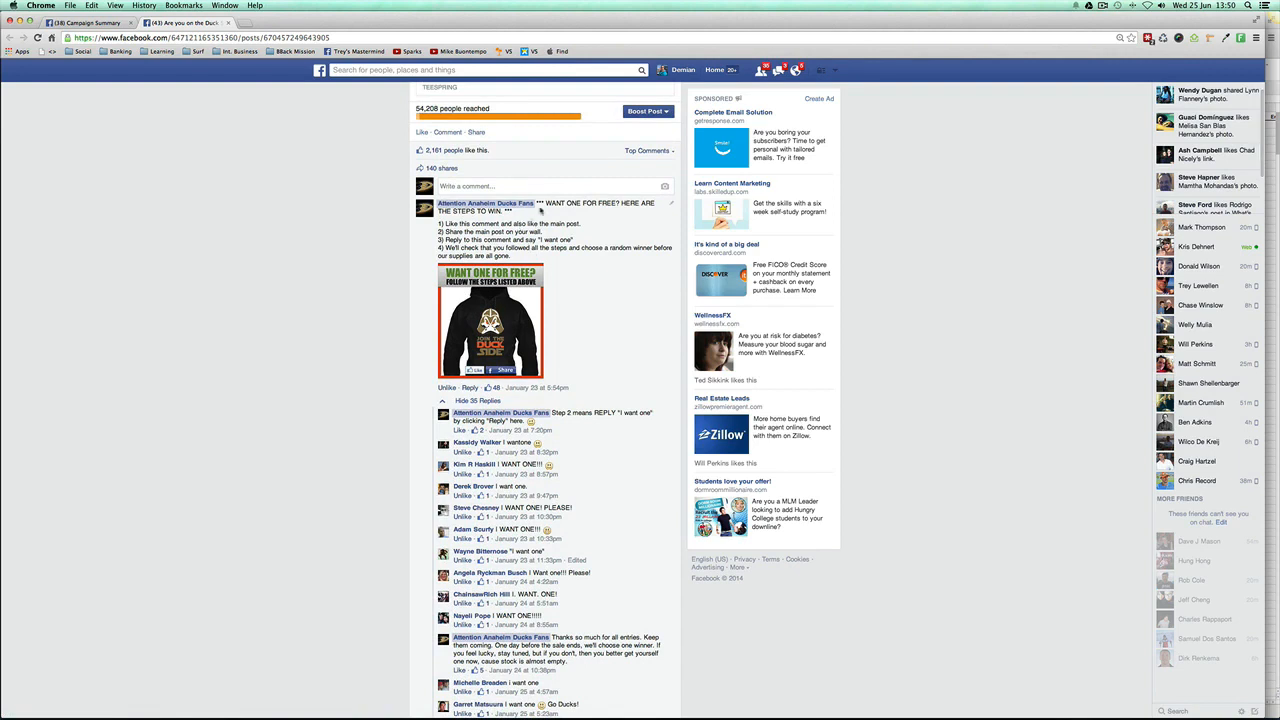
scroll(down, 3)
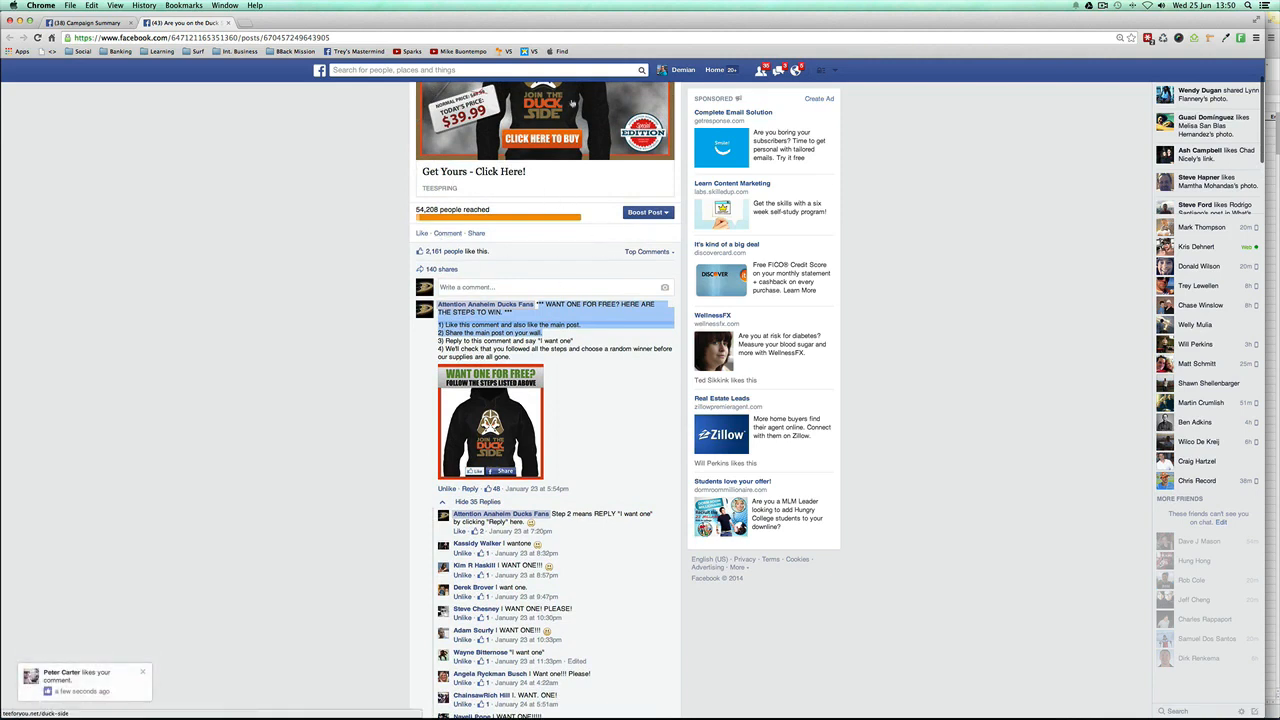
mouse_move(520, 192)
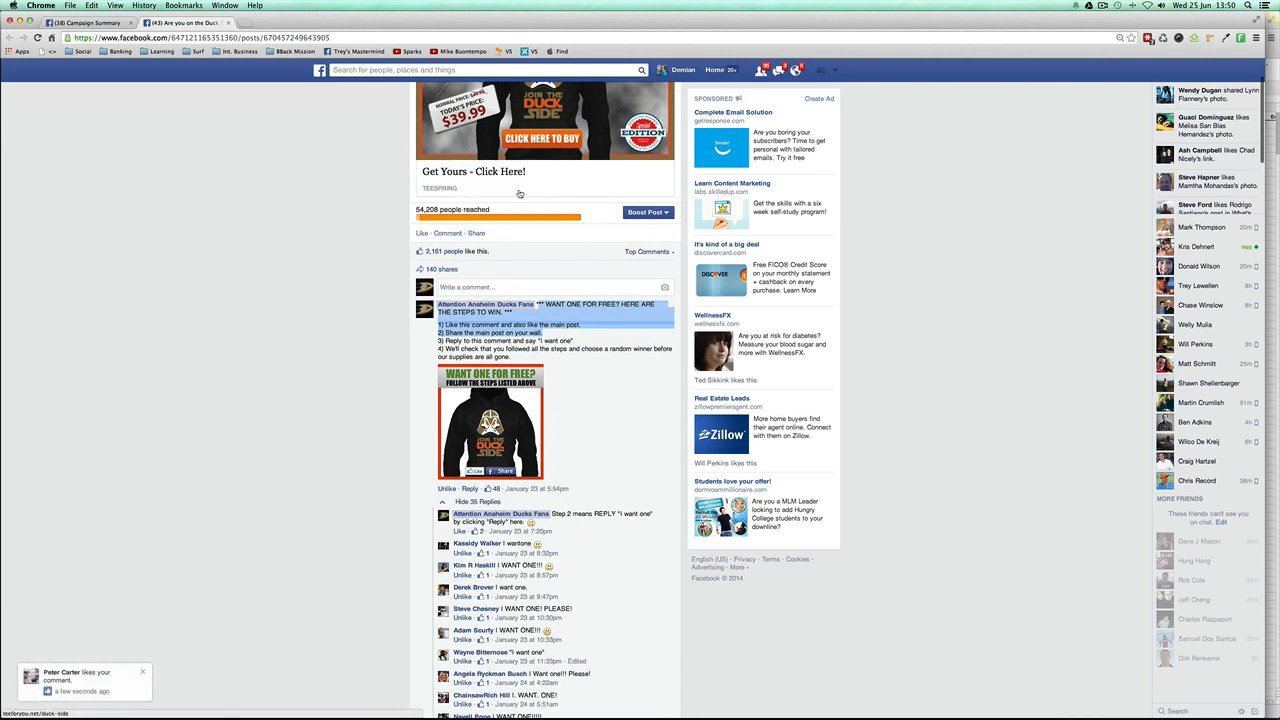
scroll(down, 3)
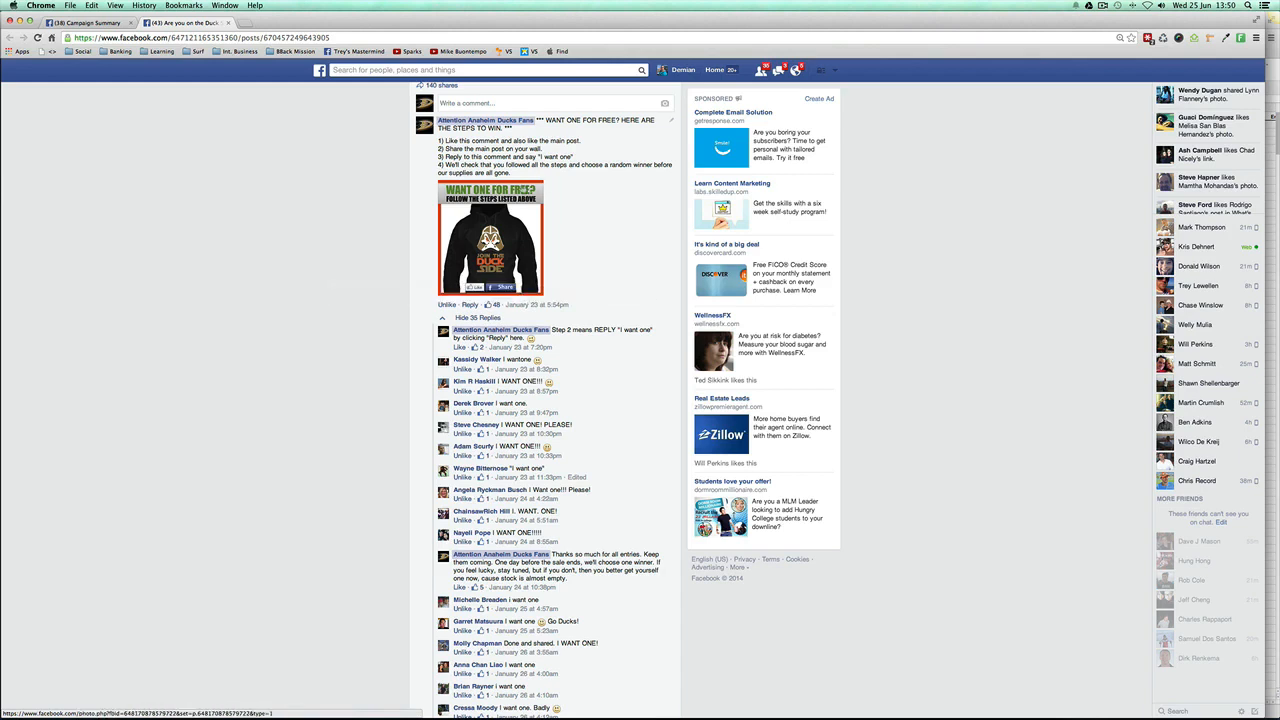
mouse_move(496, 212)
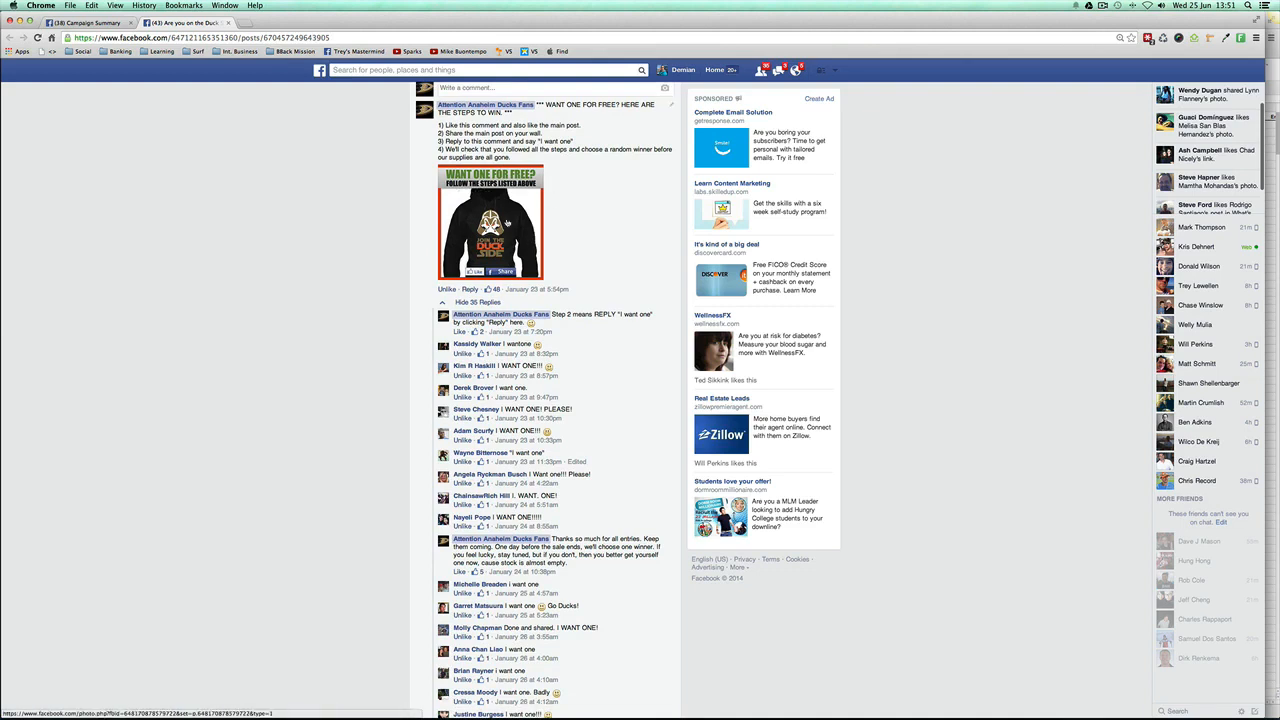
mouse_move(518, 228)
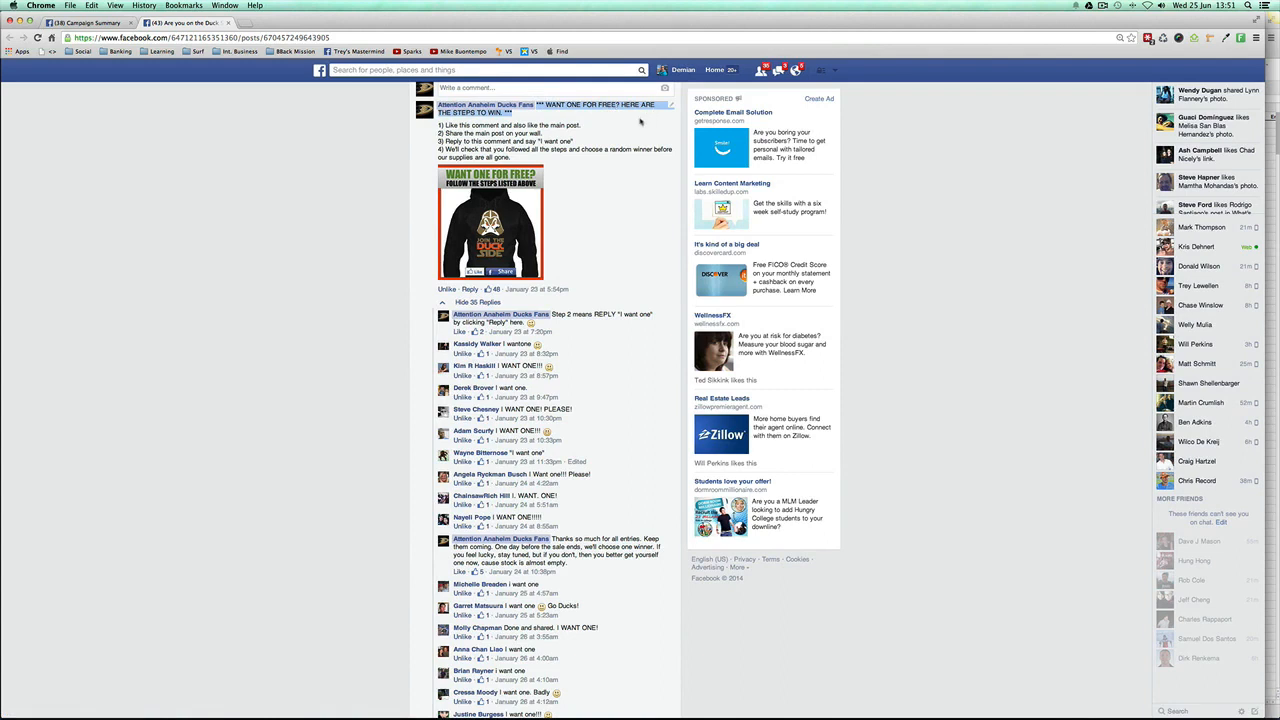
- Edit the contest comment so the win-steps heading sits on its own line and save it
click(672, 104)
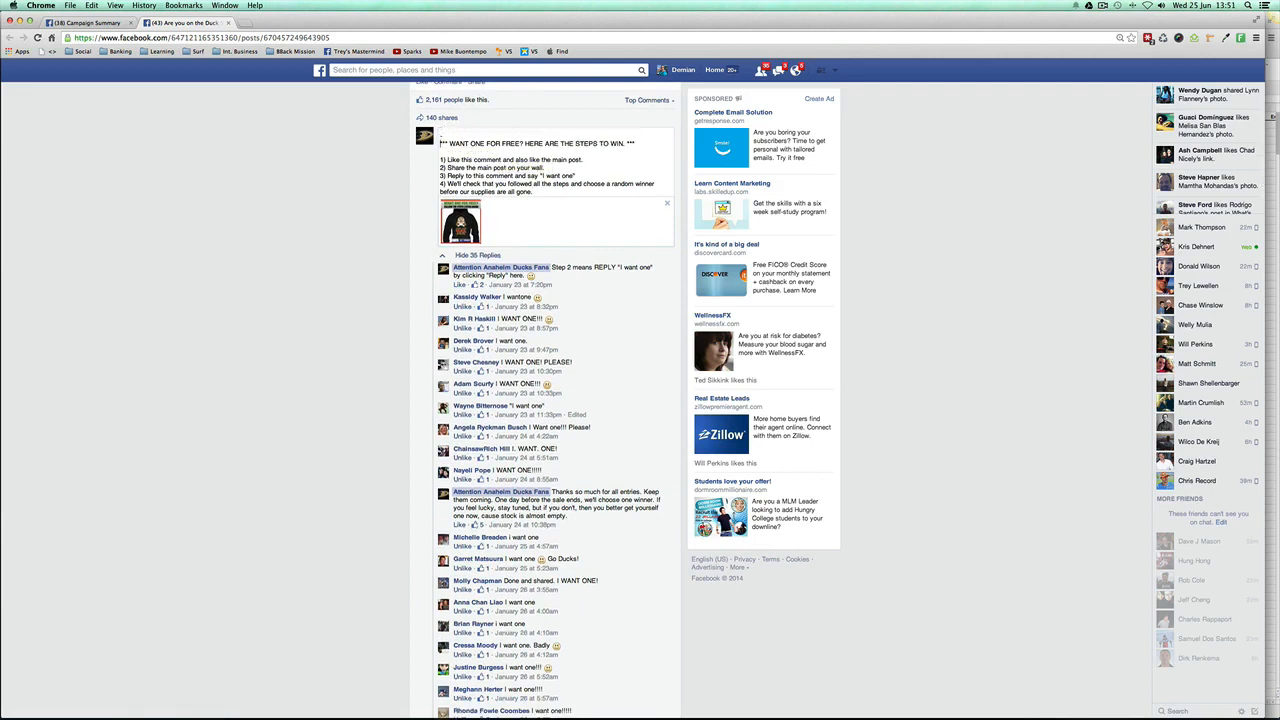
scroll(down, 3)
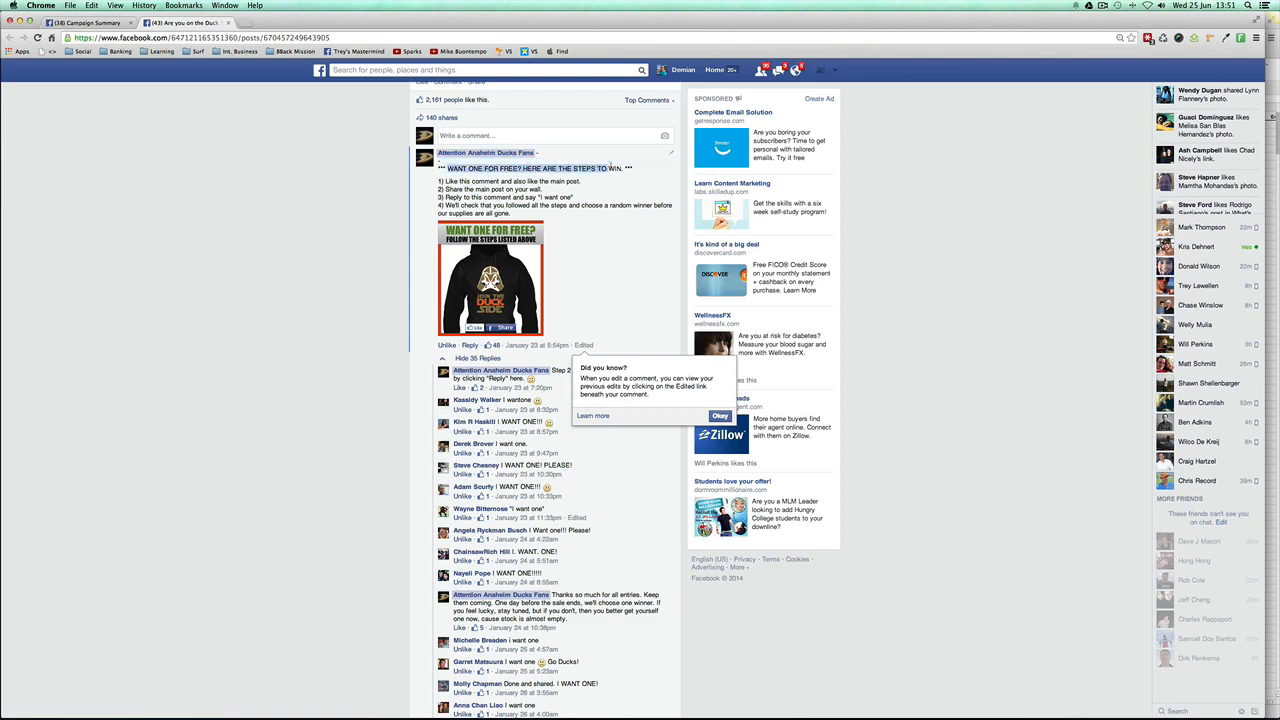
- Dismiss the 'Did you know?' edit-history tip, leaving the edited comment and replies
scroll(down, 3)
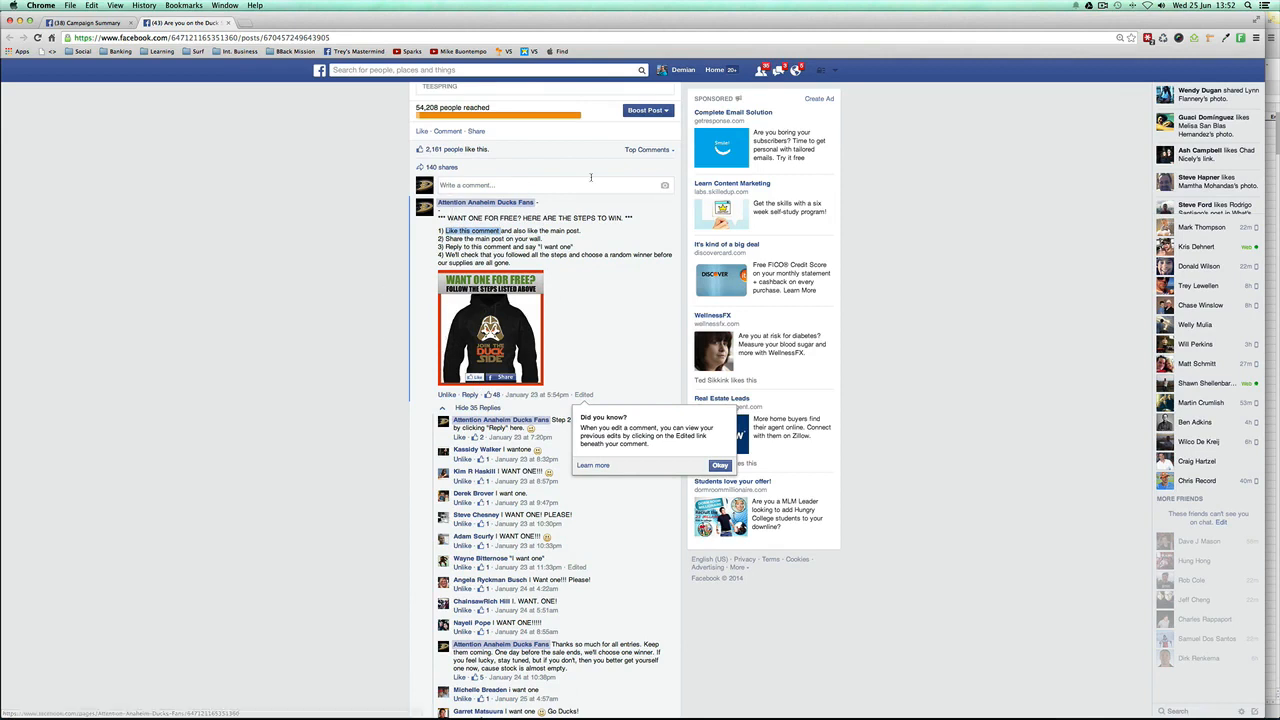
mouse_move(342, 266)
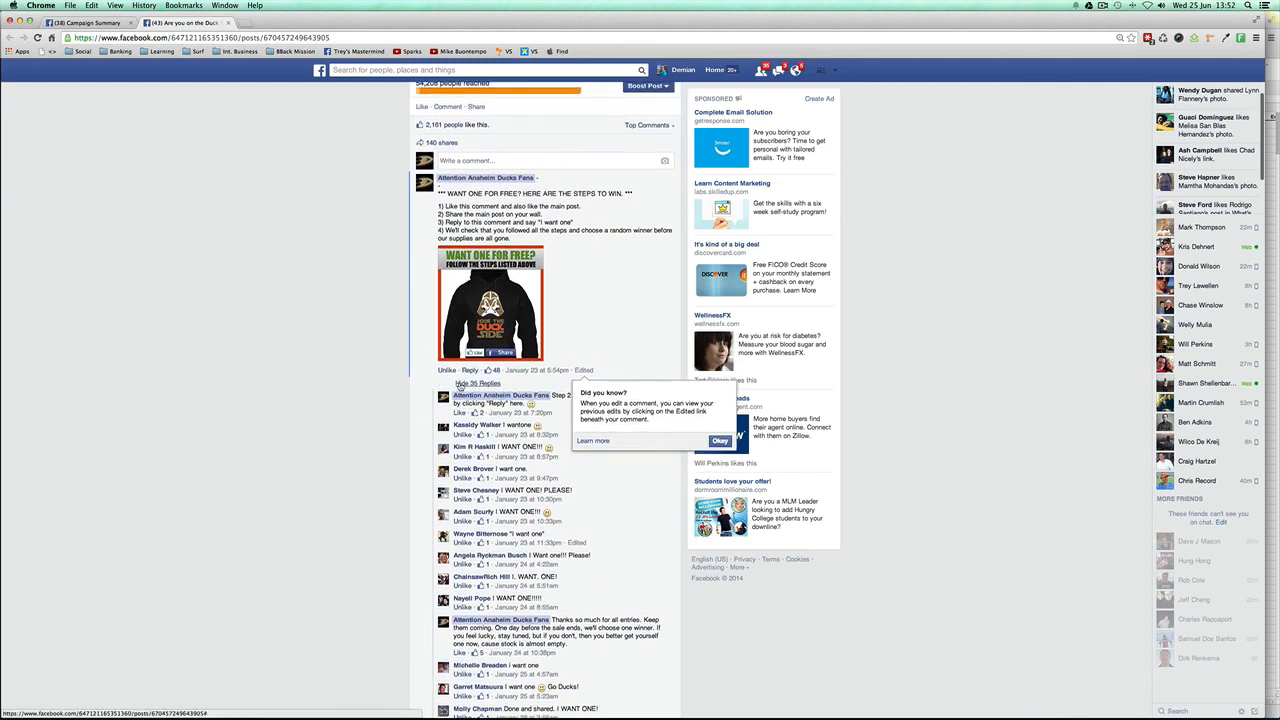
click(478, 384)
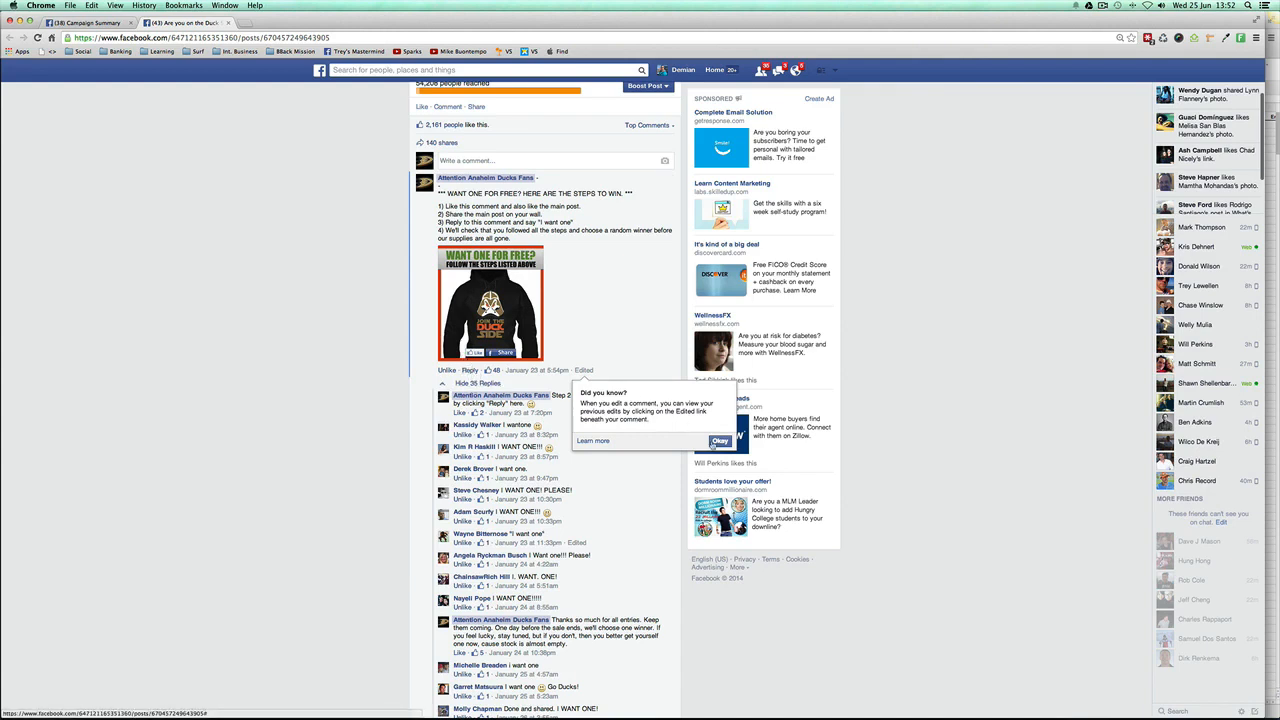
click(720, 442)
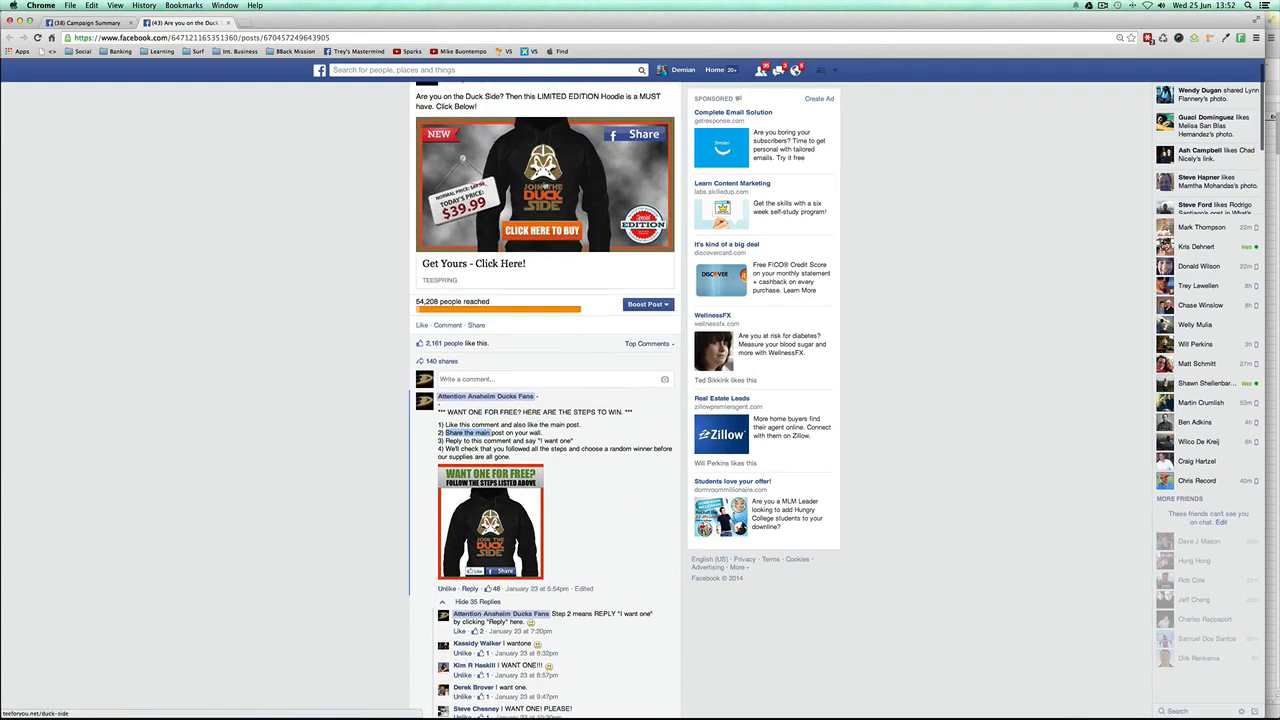
scroll(down, 3)
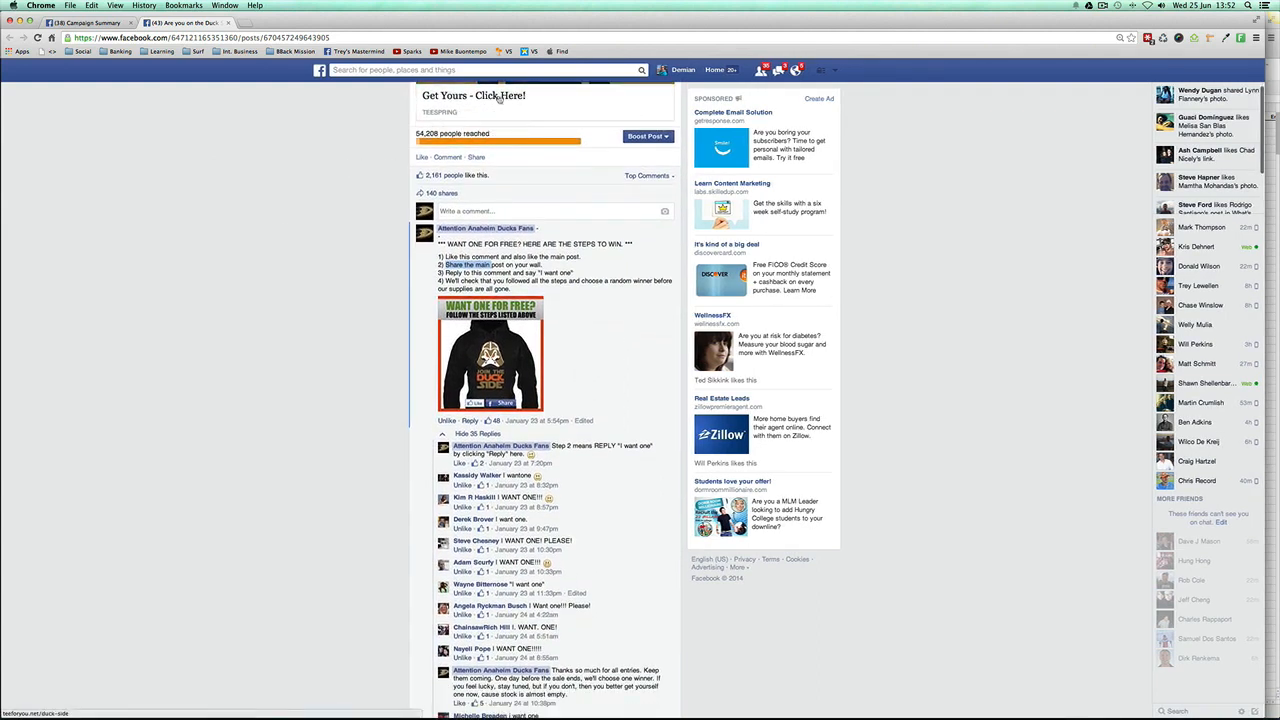
scroll(down, 3)
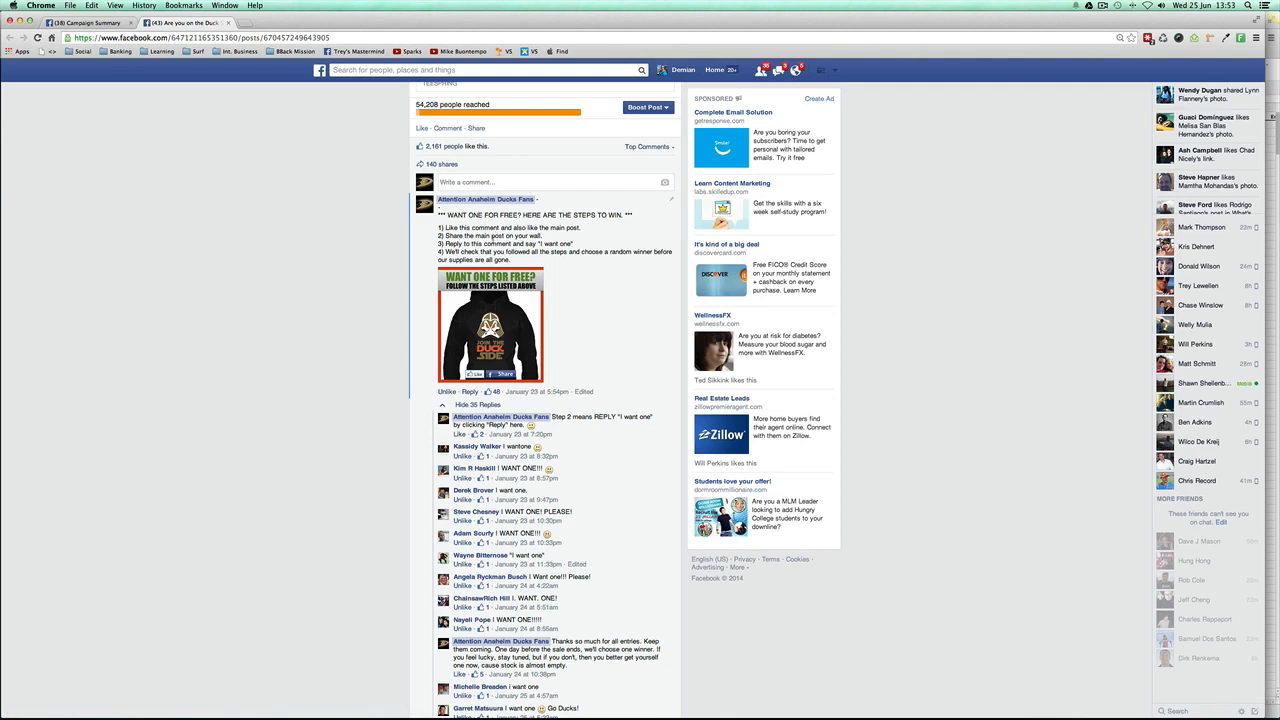
mouse_move(364, 214)
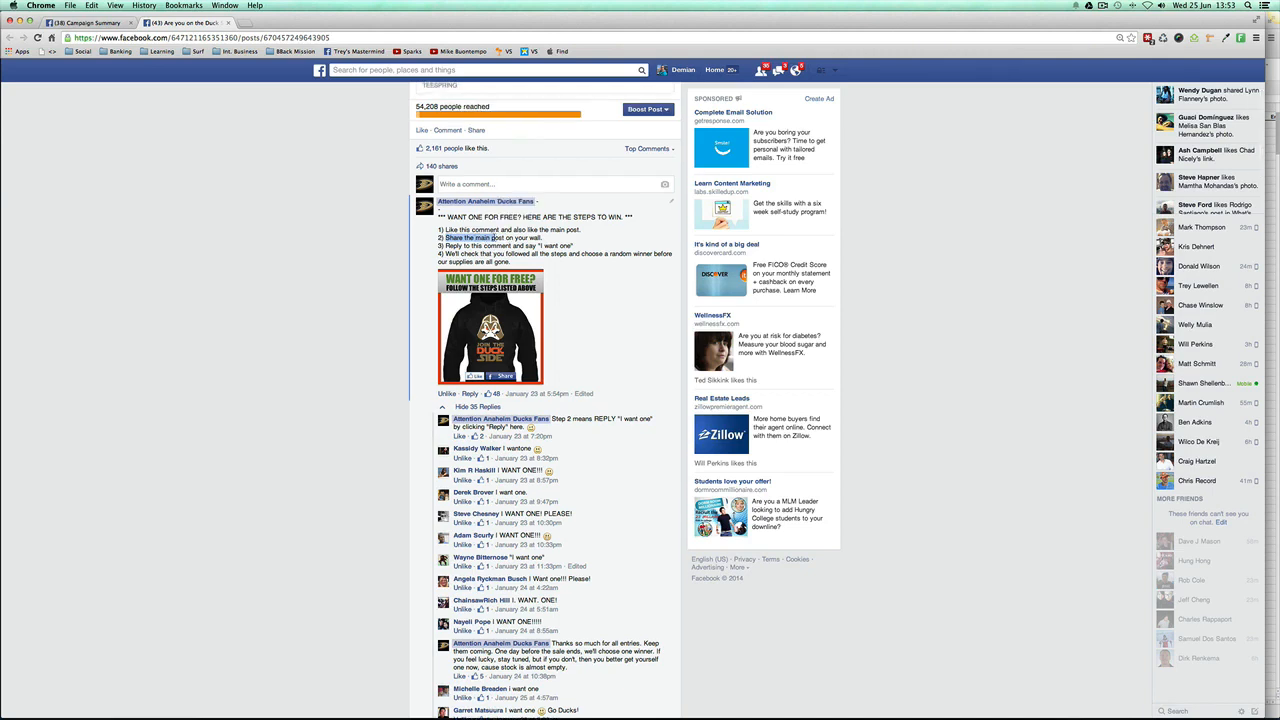
mouse_move(460, 408)
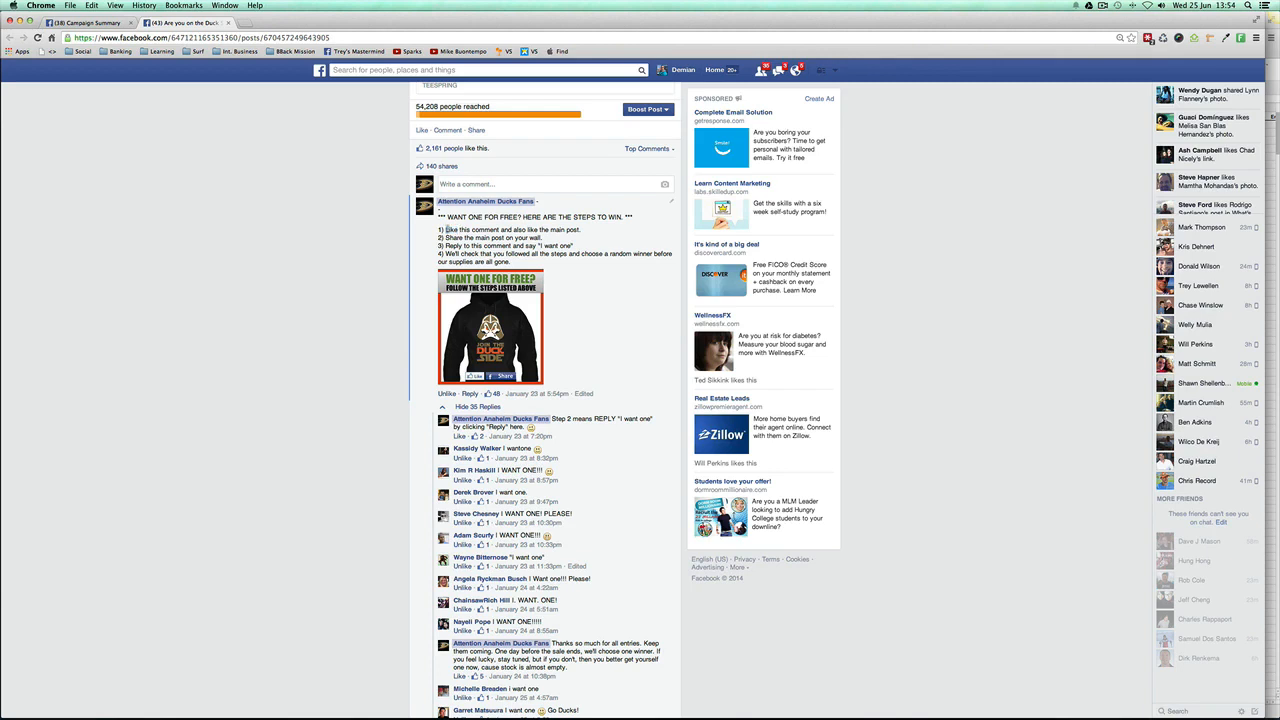
double_click(464, 228)
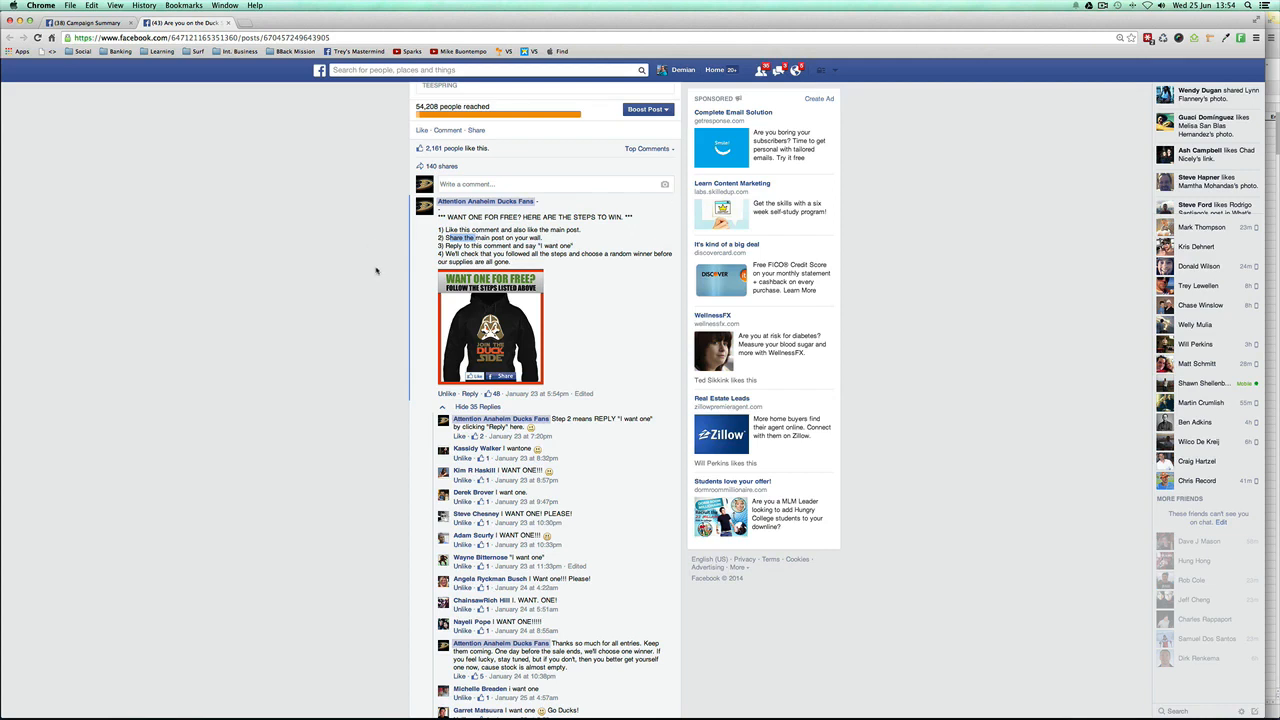
mouse_move(324, 298)
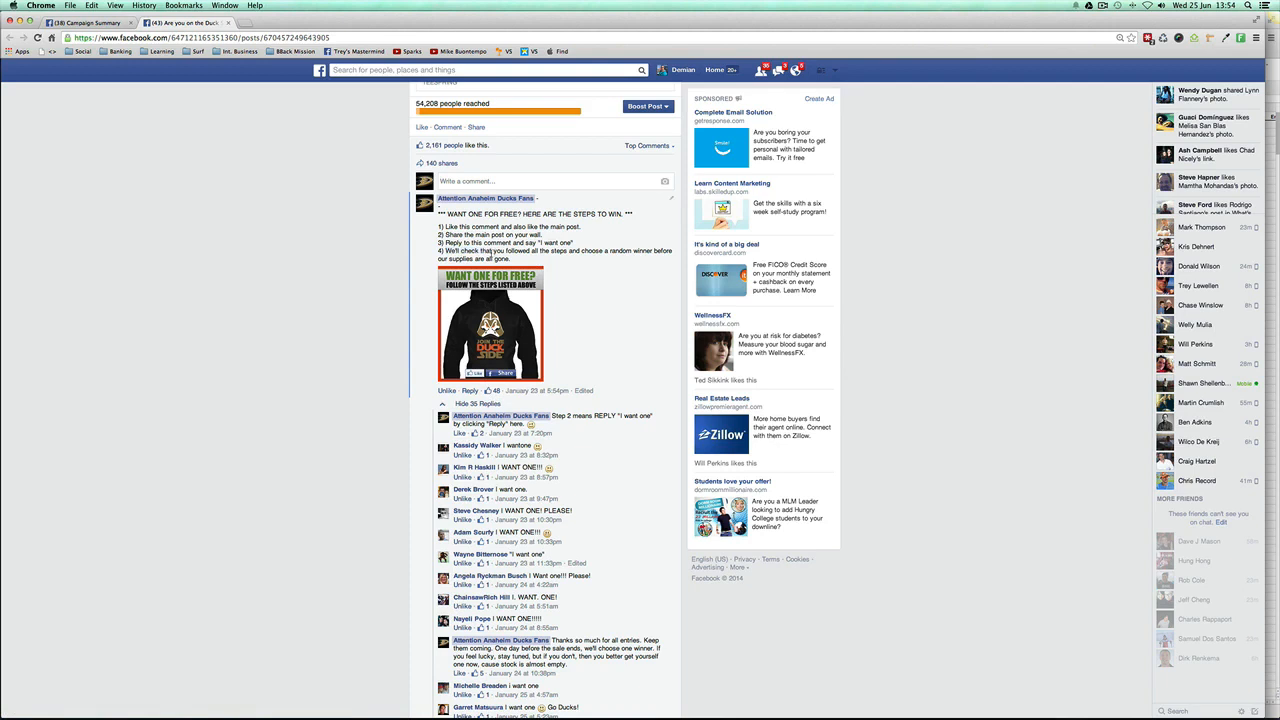
mouse_move(552, 258)
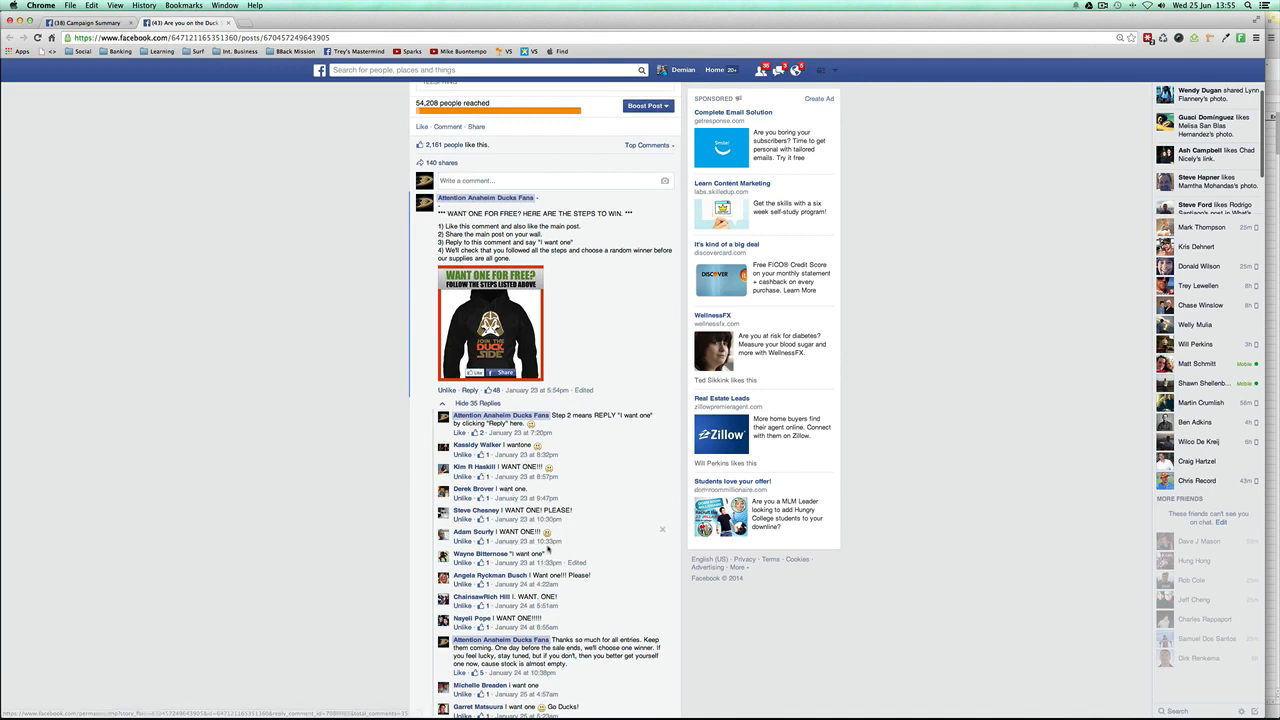
scroll(down, 3)
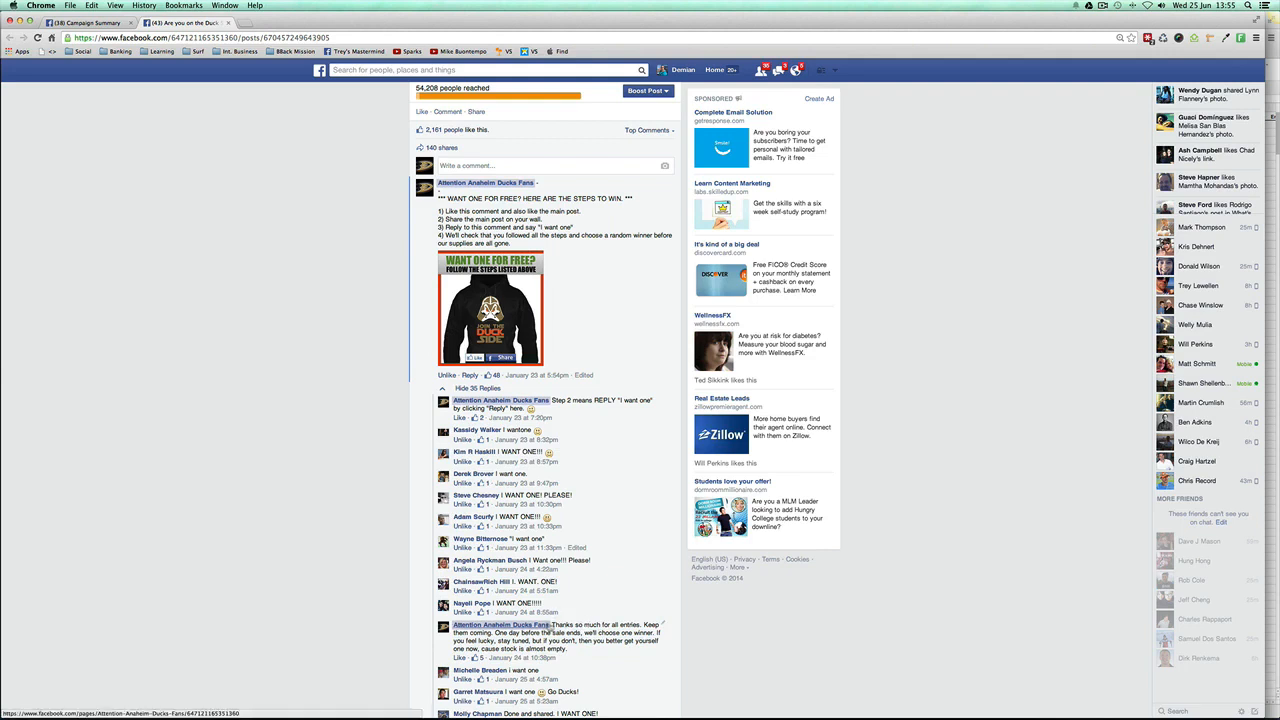
mouse_move(548, 624)
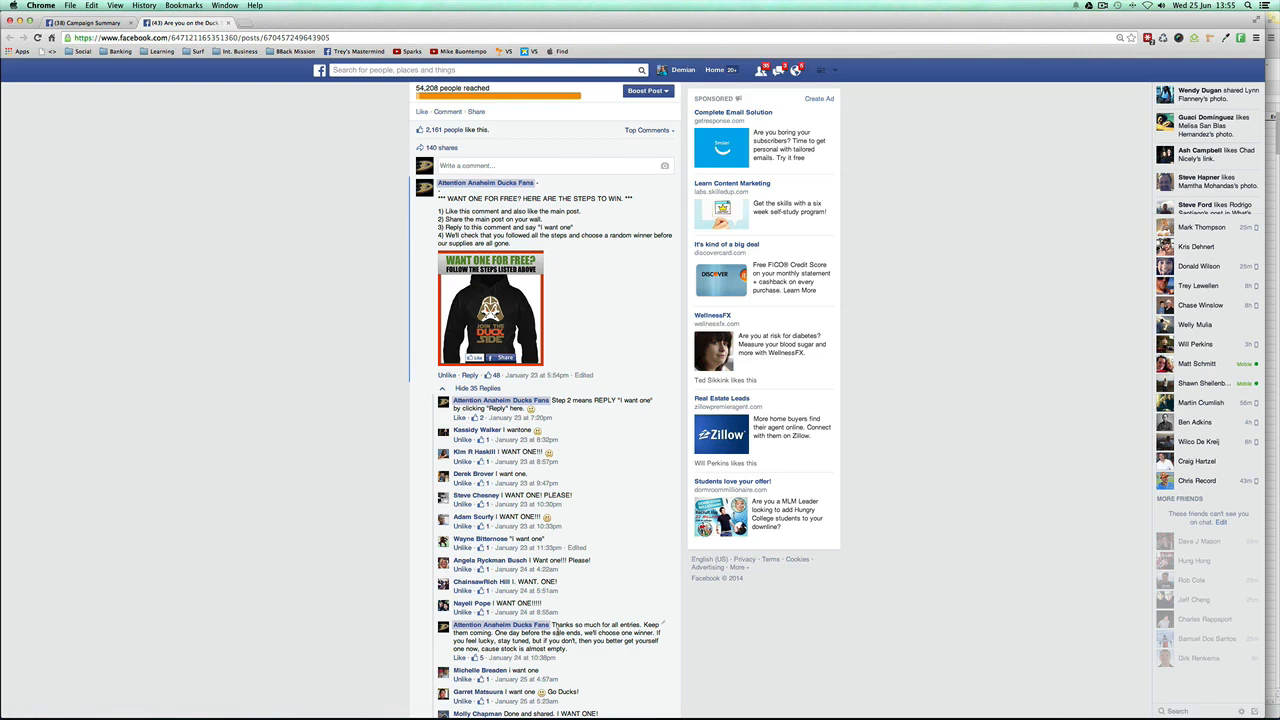
mouse_move(576, 272)
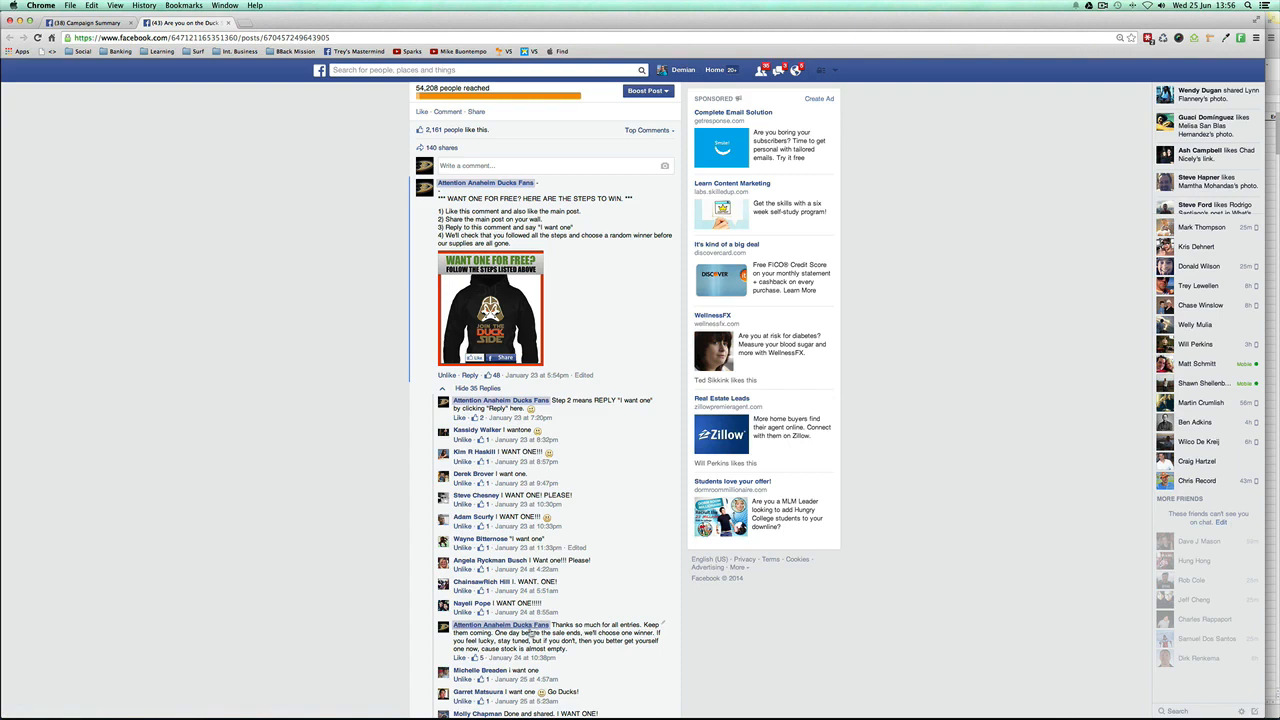
mouse_move(620, 652)
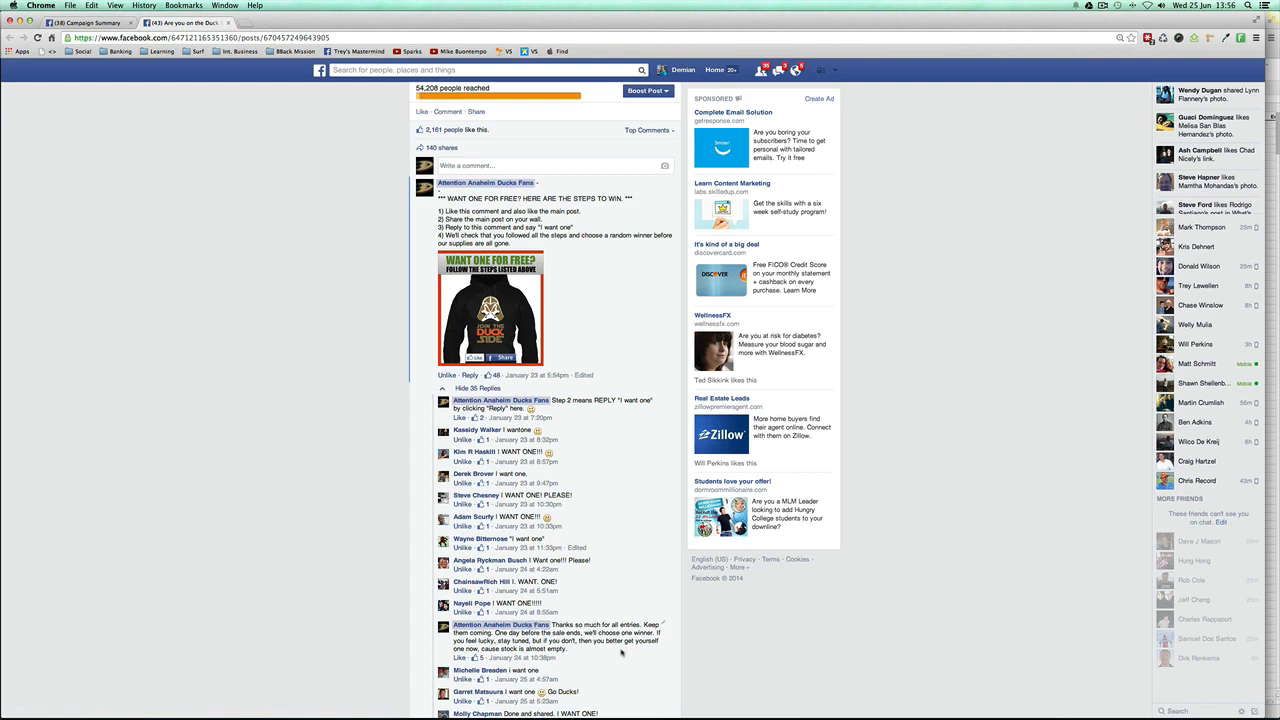
mouse_move(610, 648)
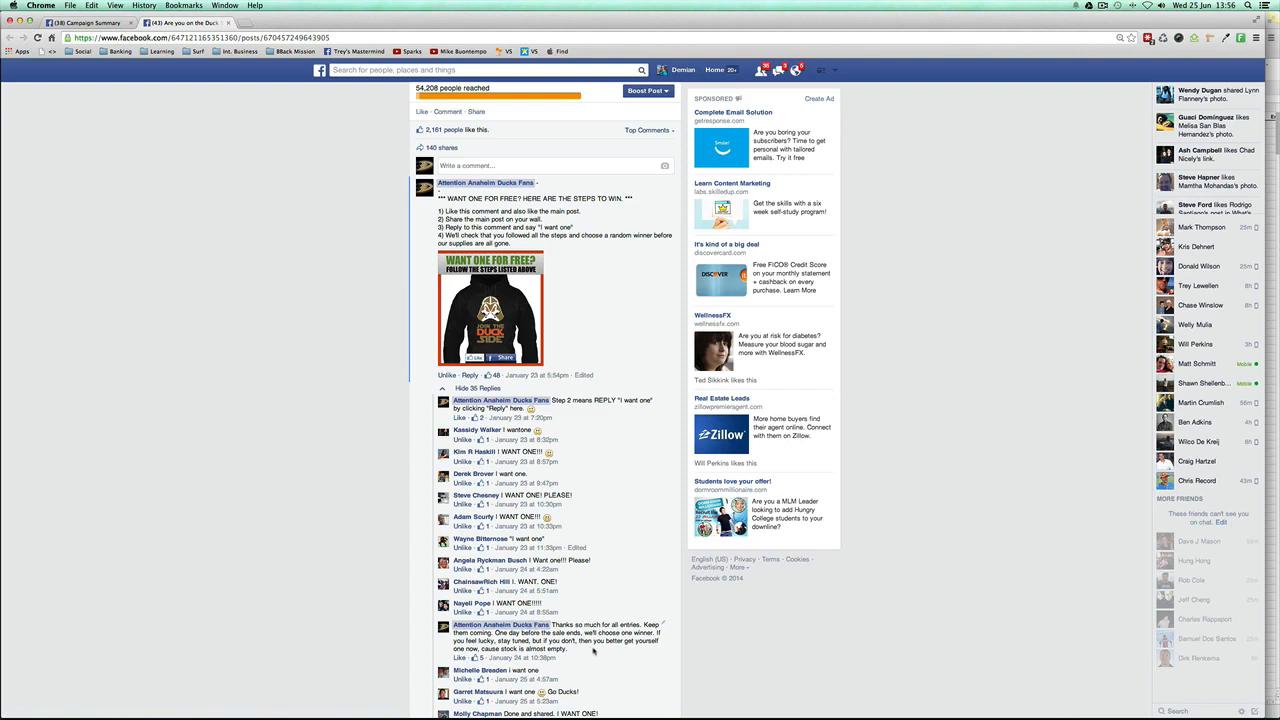
mouse_move(590, 652)
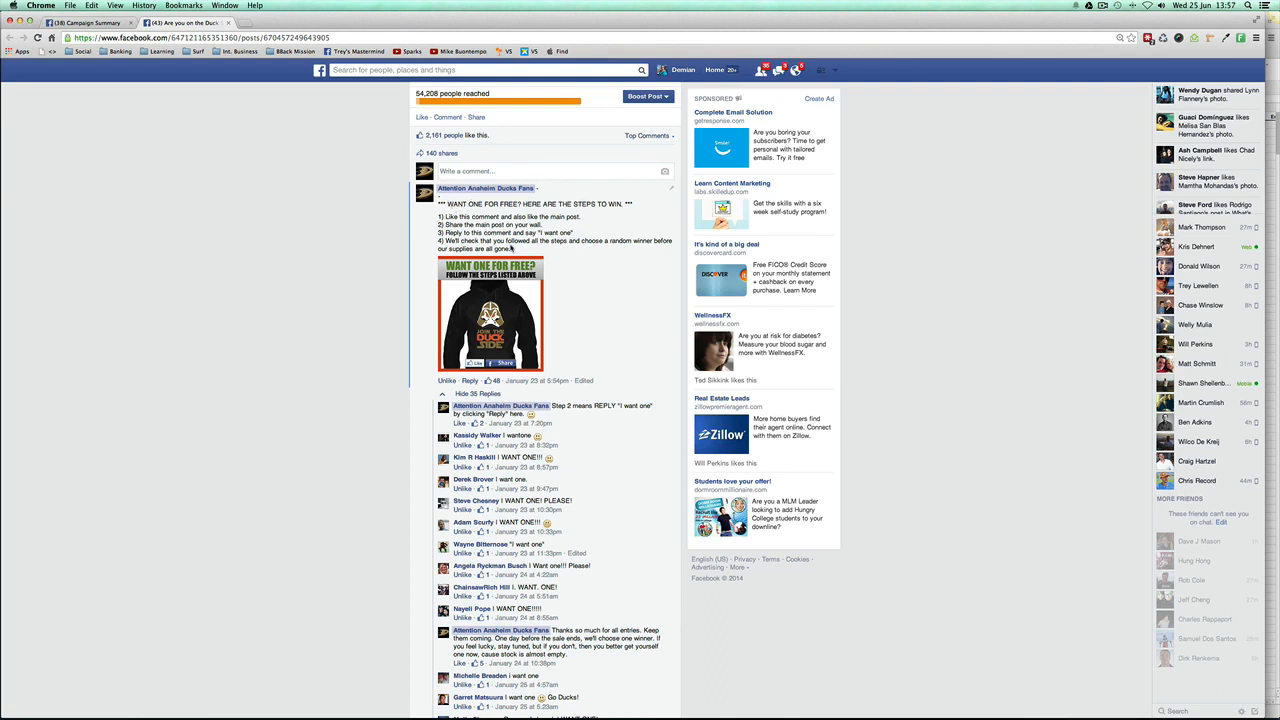
- Highlight the four numbered contest steps in the post's text
drag(436, 240, 676, 248)
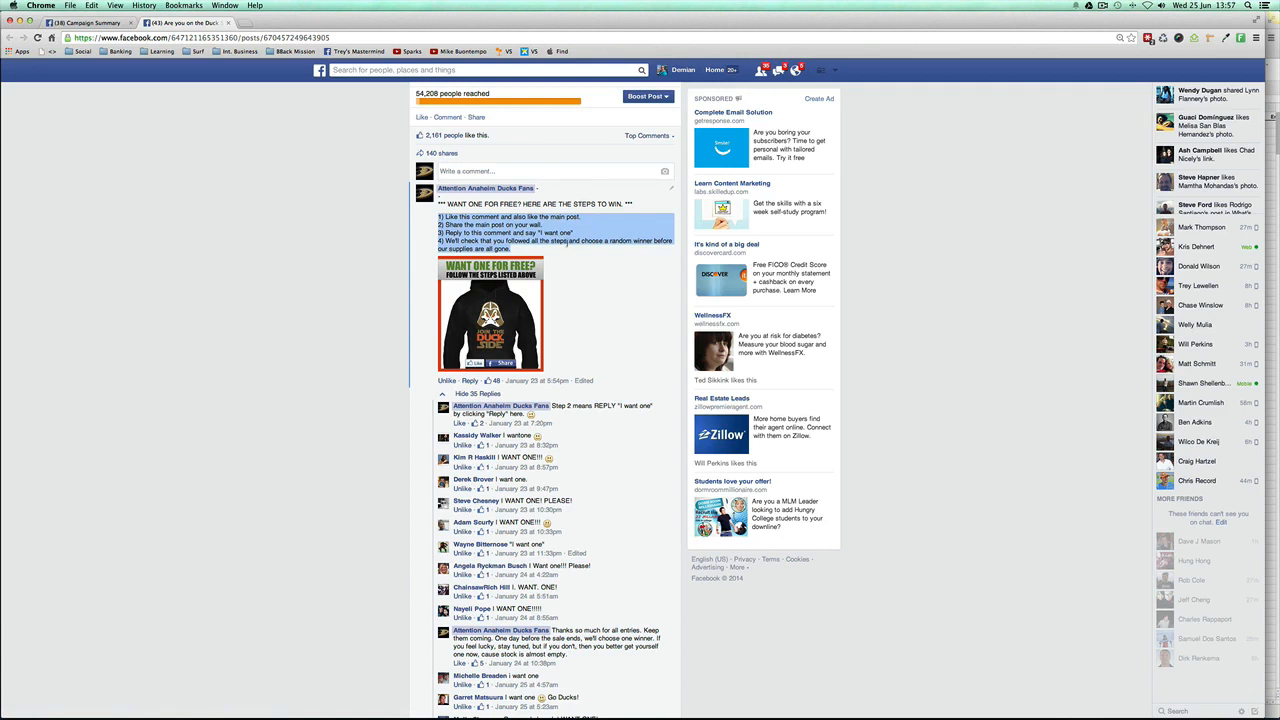
scroll(down, 3)
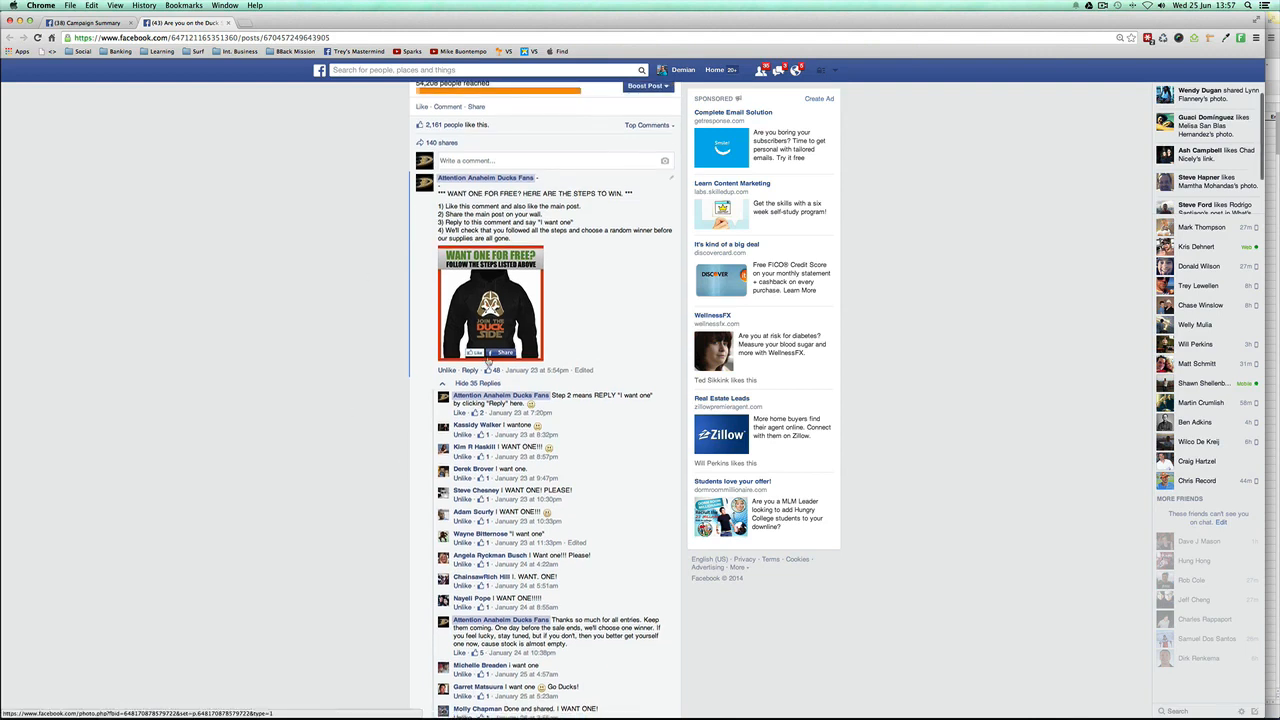
- Scroll the reply thread down to the page's 'We have a random winner' comment
scroll(down, 3)
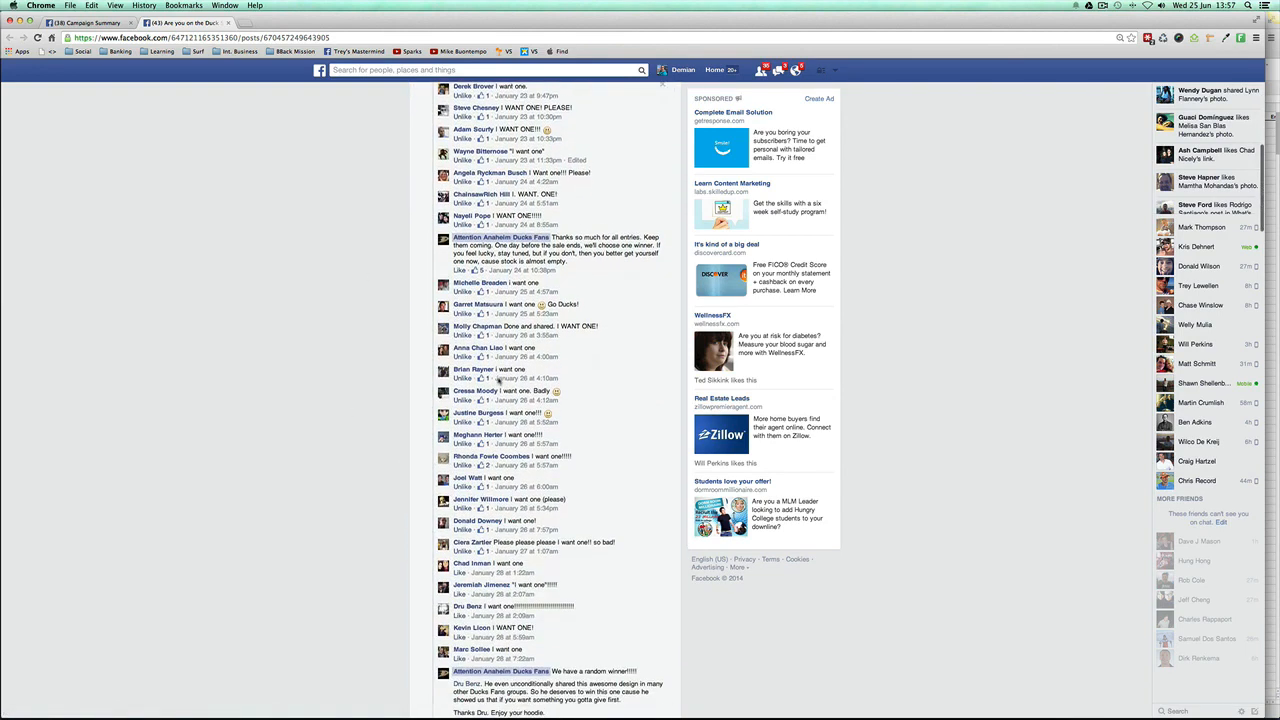
scroll(down, 3)
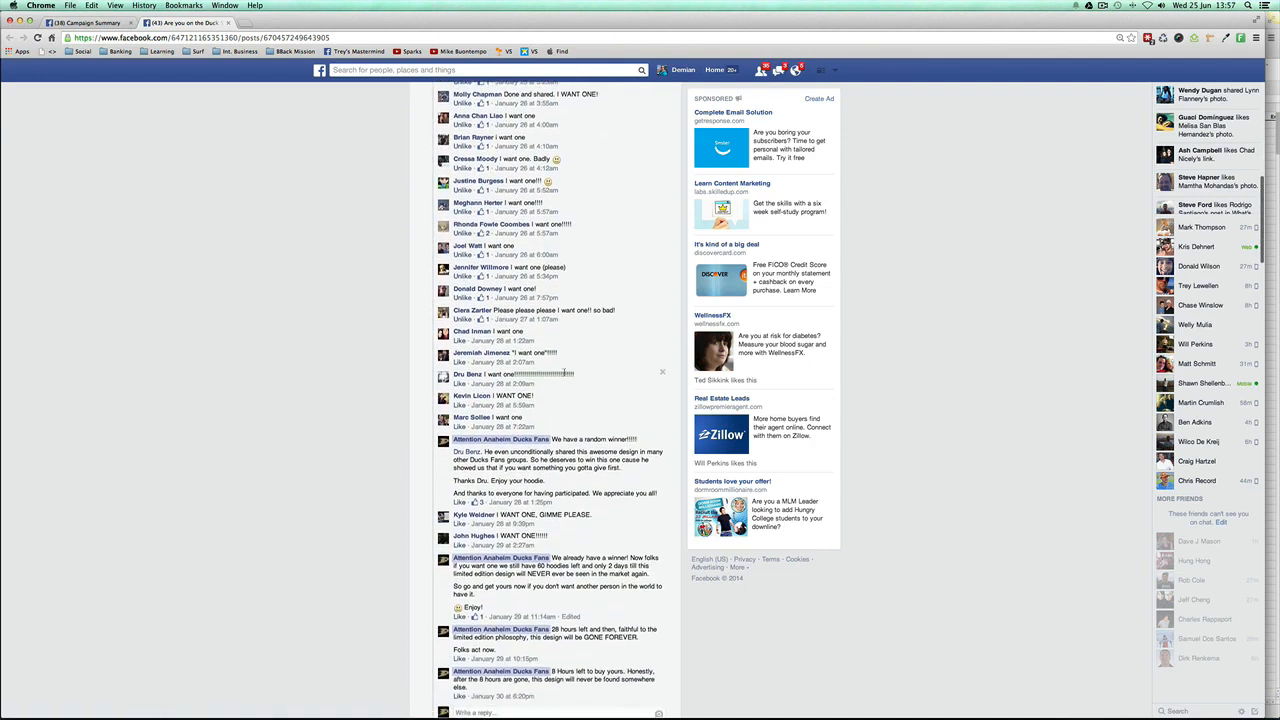
mouse_move(564, 436)
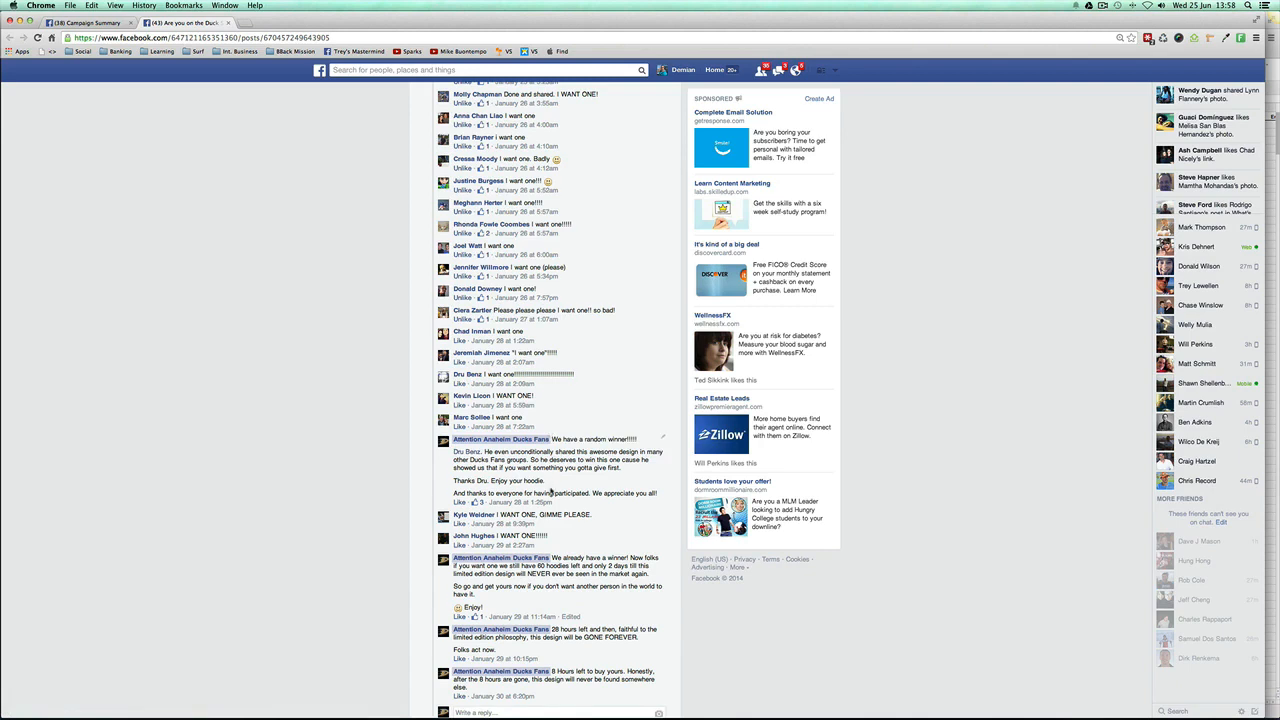
- Scroll to the last replies and the 'Write a reply' box
scroll(down, 3)
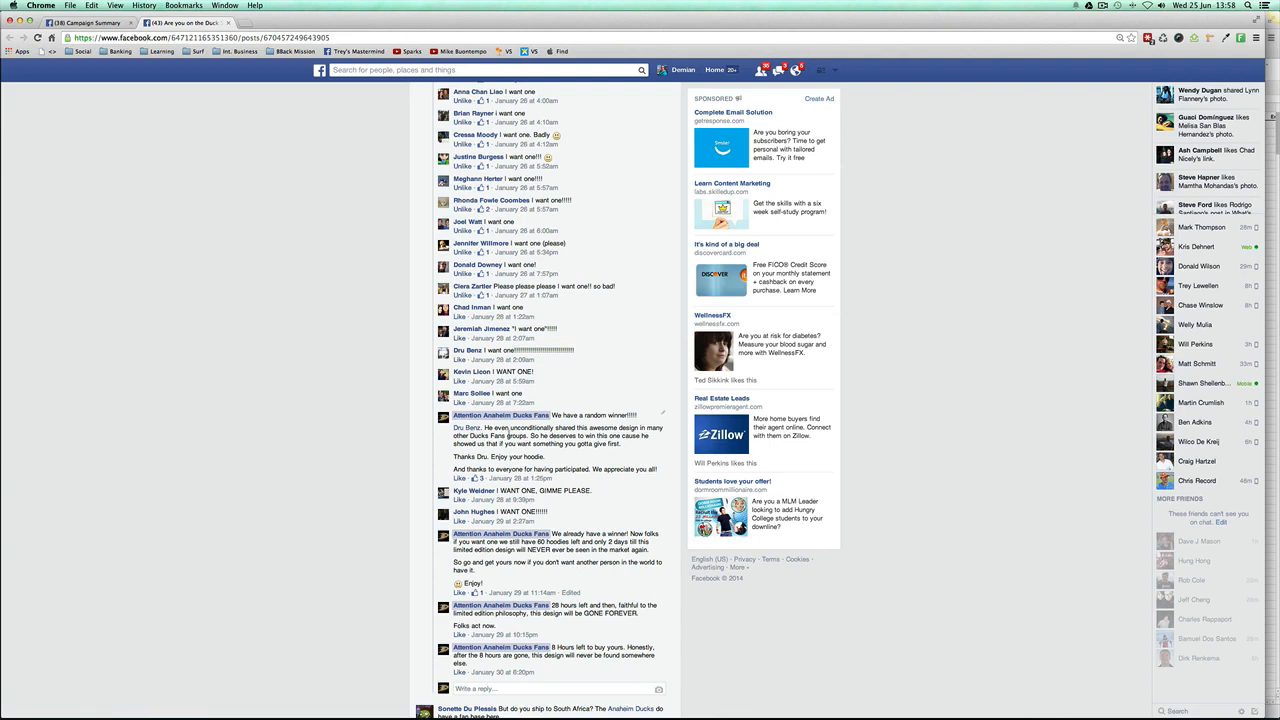
mouse_move(534, 452)
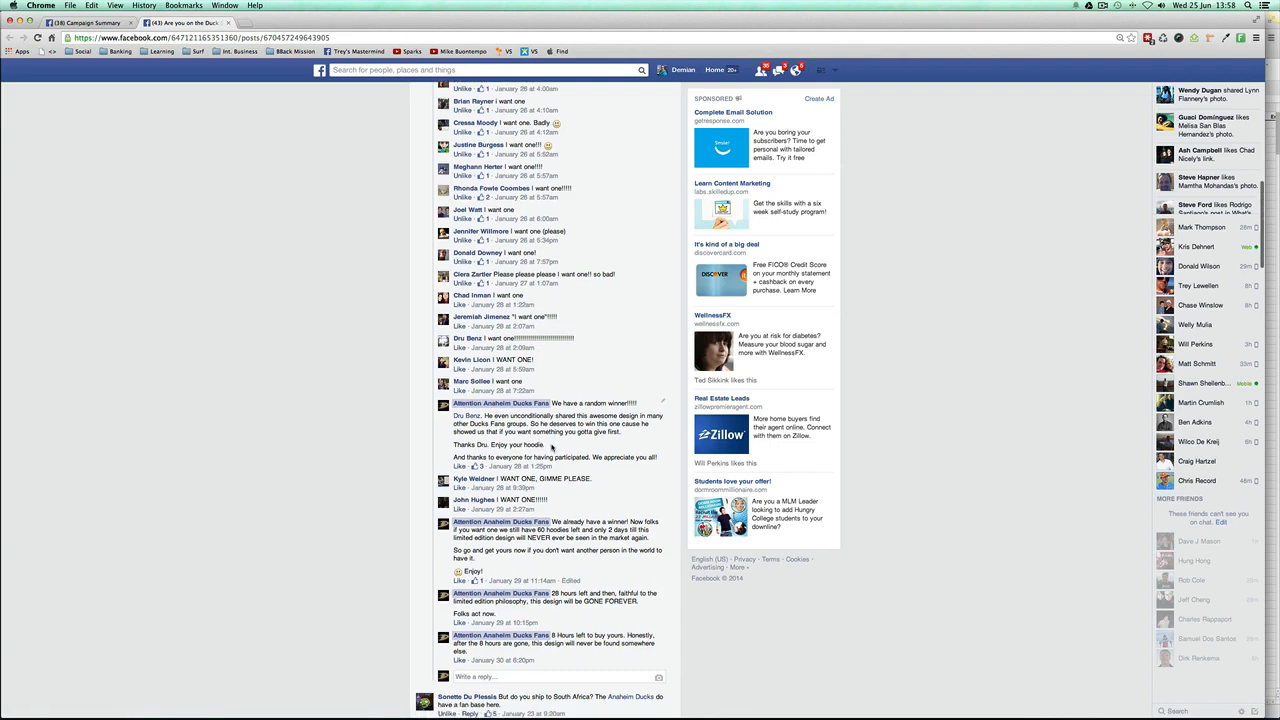
scroll(down, 3)
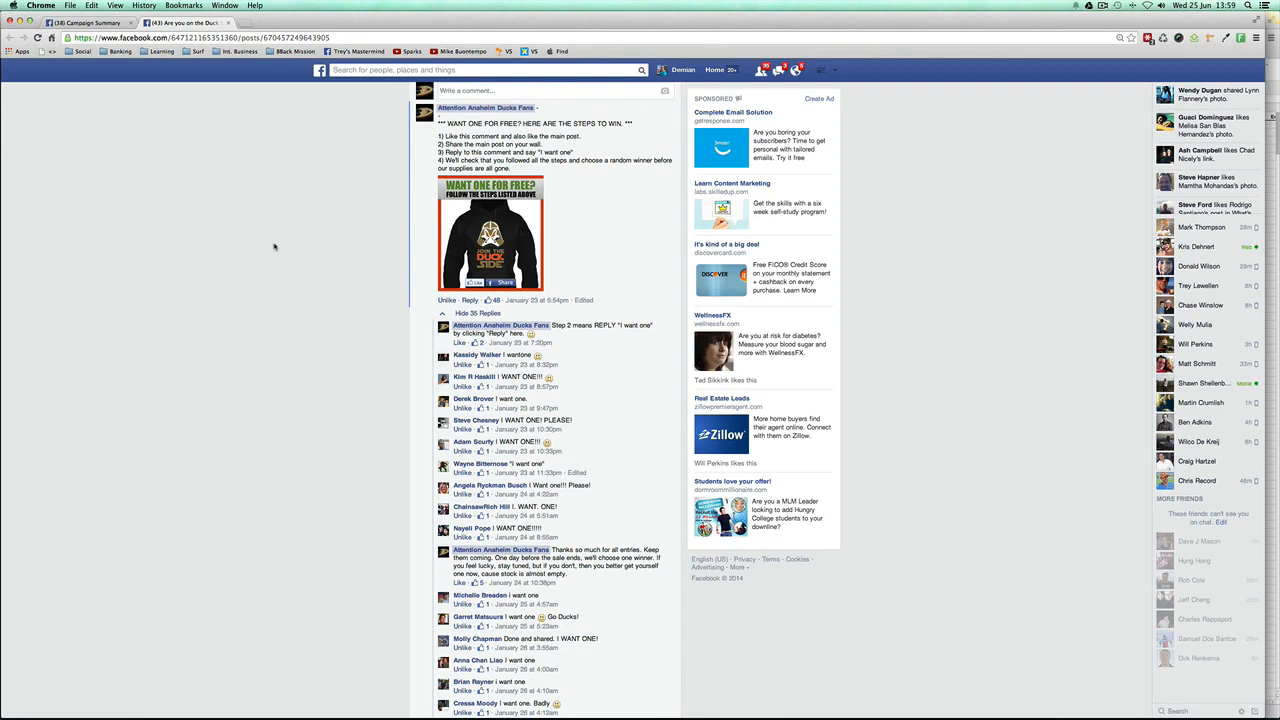
mouse_move(280, 248)
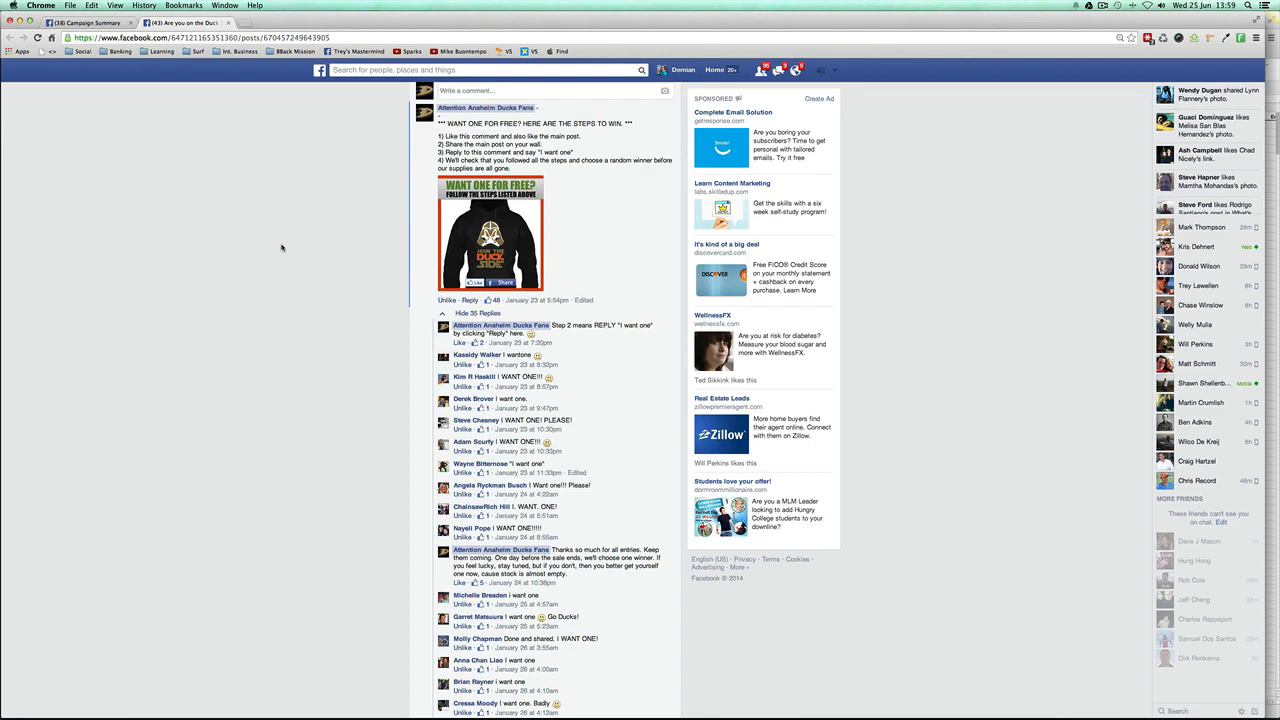
mouse_move(296, 242)
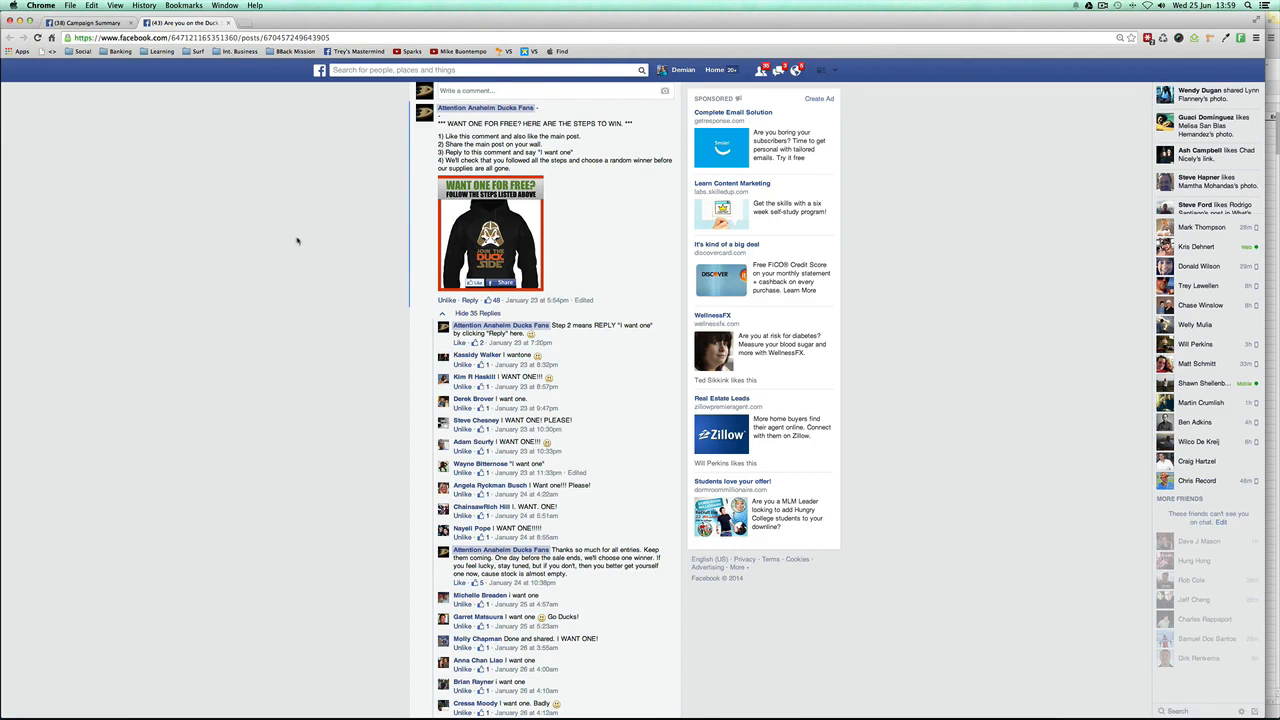
mouse_move(304, 240)
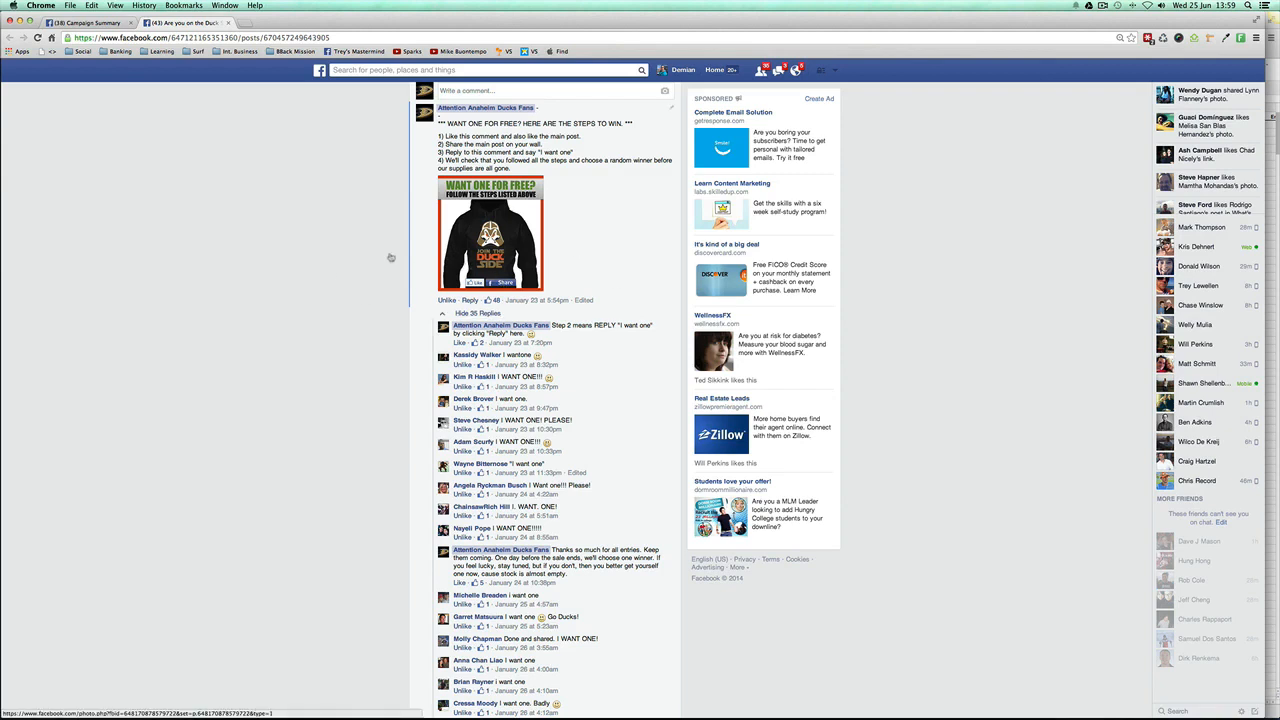
mouse_move(240, 240)
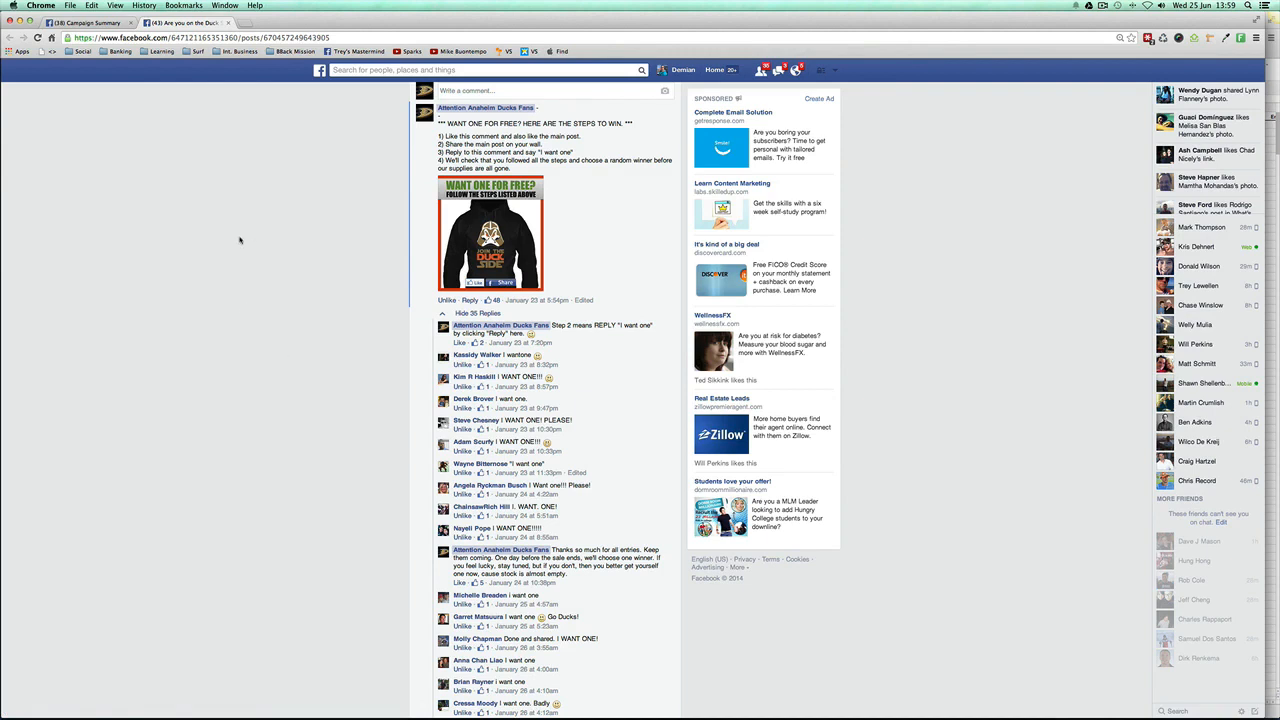